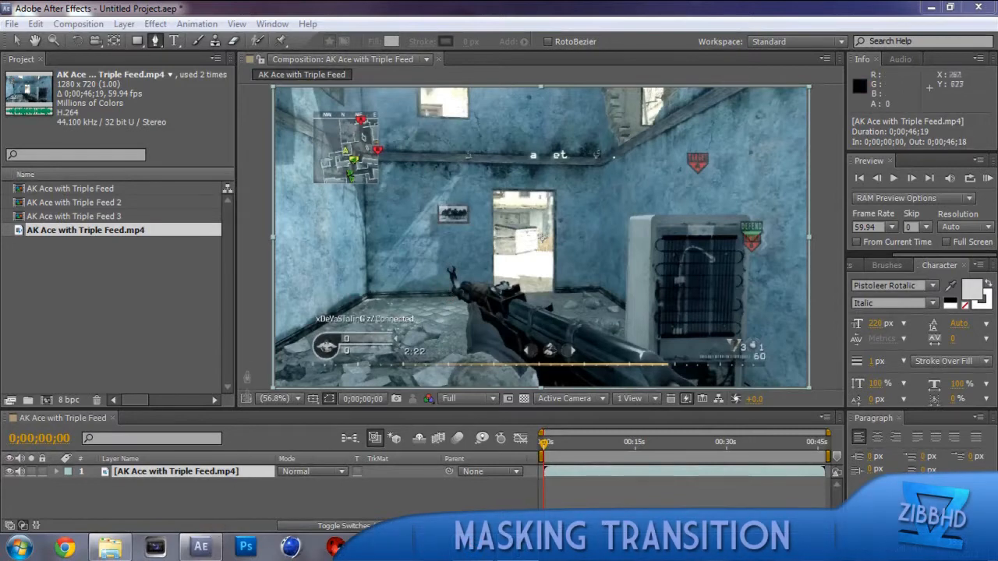
pyautogui.moveTo(275, 243)
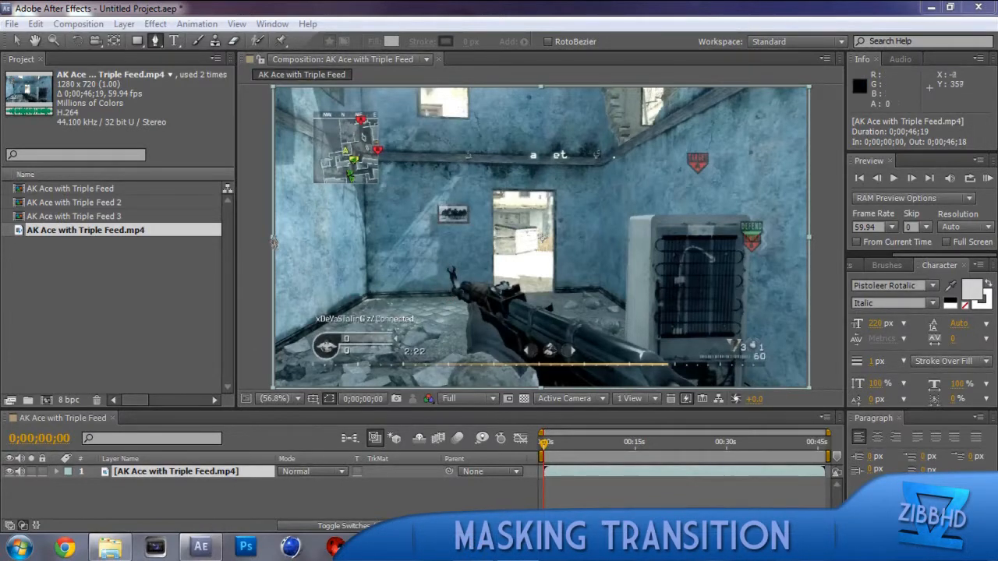
pyautogui.moveTo(115, 272)
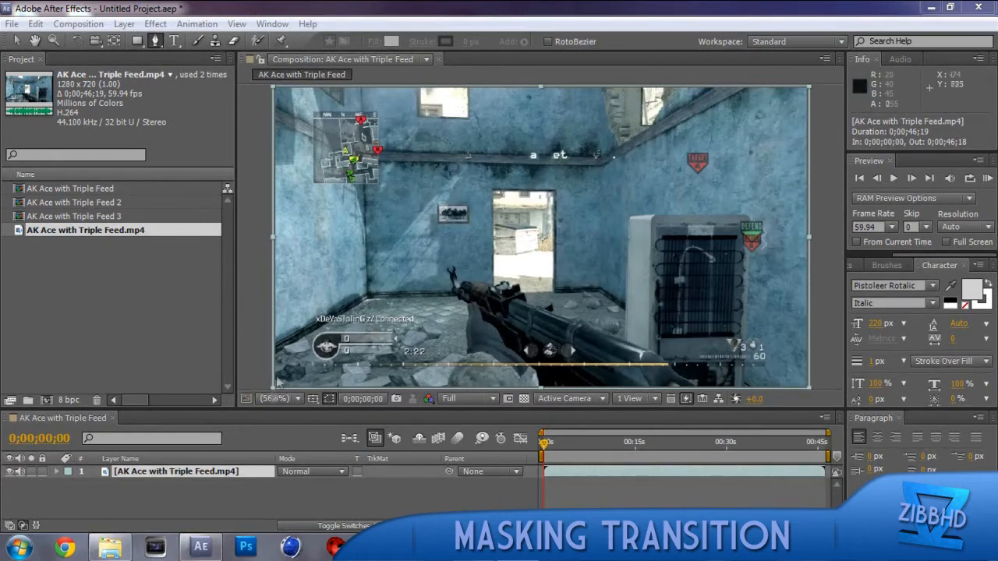
pyautogui.moveTo(199, 511)
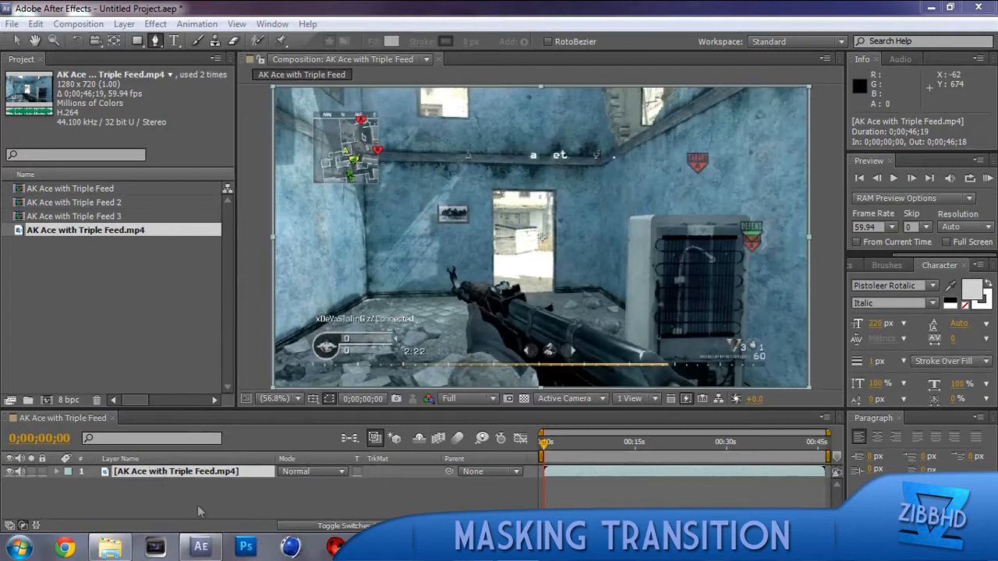
pyautogui.moveTo(113, 424)
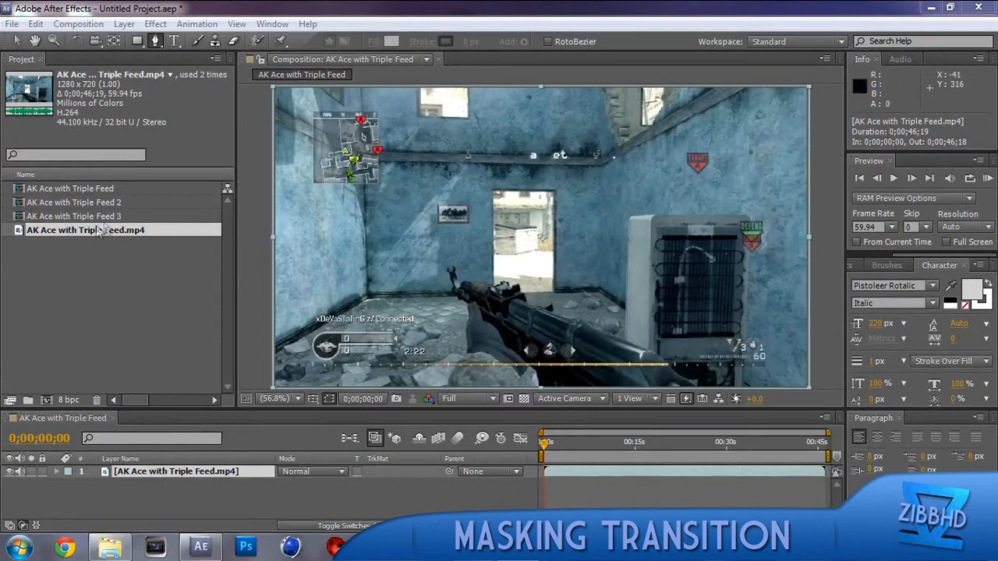
pyautogui.moveTo(66, 393)
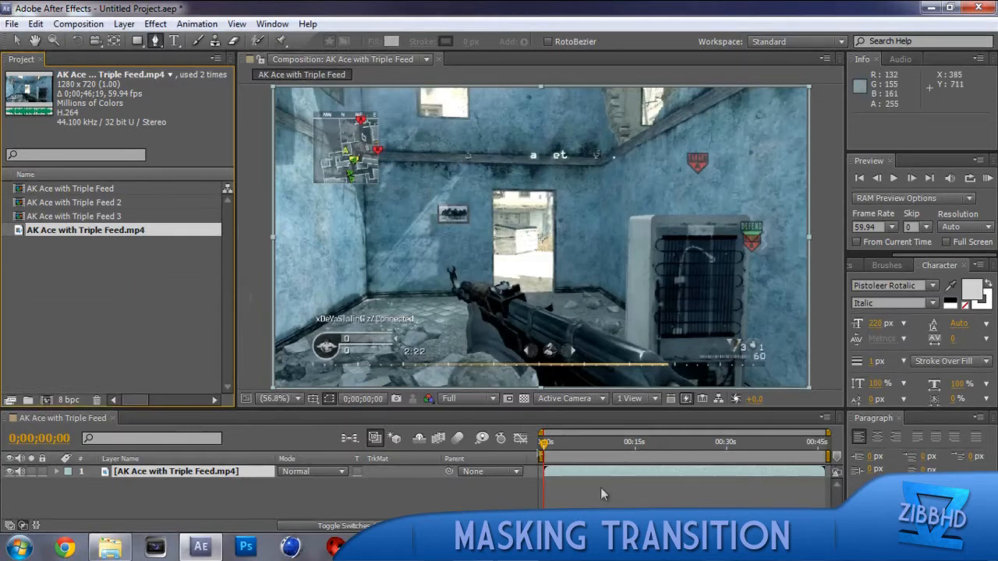
pyautogui.moveTo(545, 444)
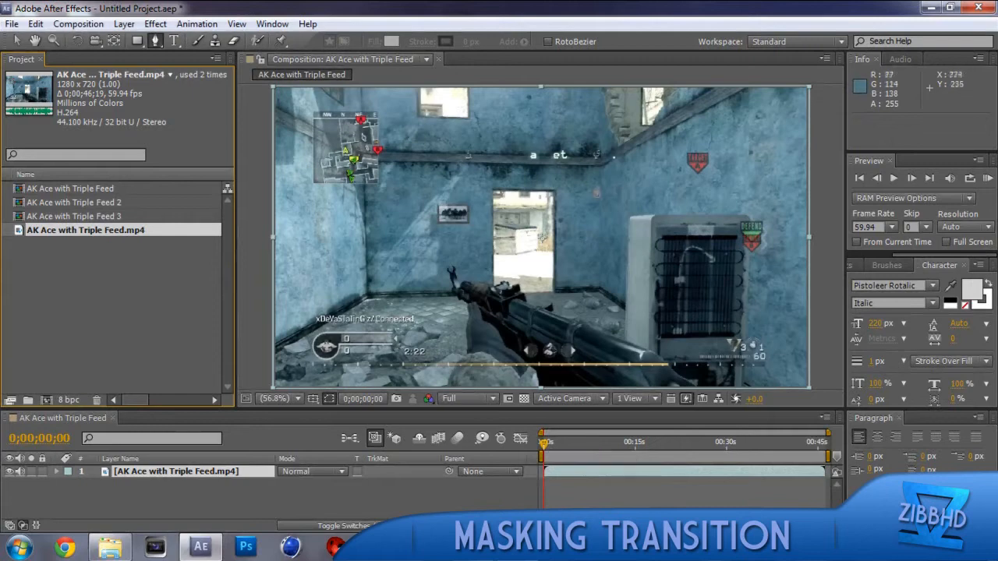
pyautogui.moveTo(465, 293)
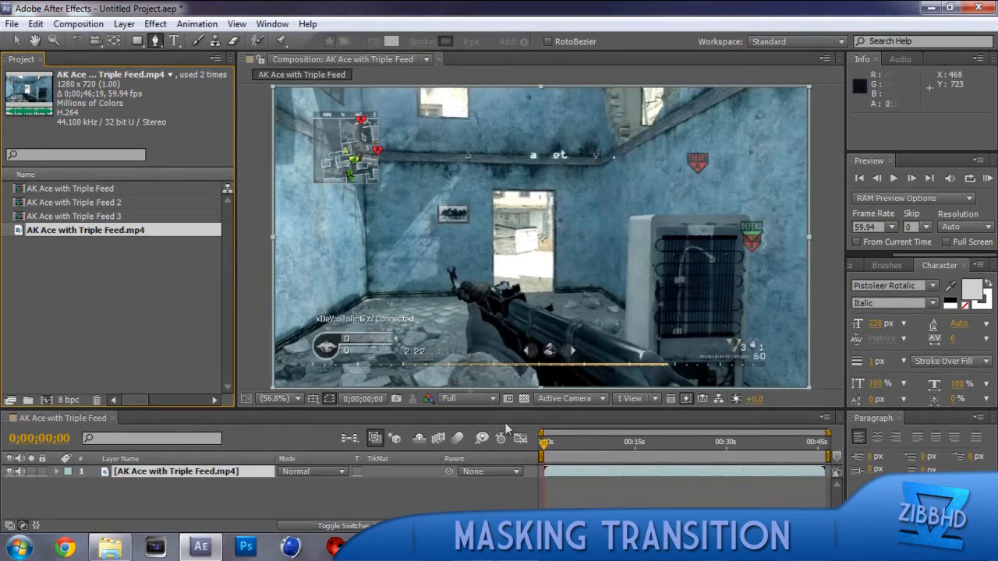
# Duplicate the gameplay footage layer so the composition holds two copies of the clip.
pyautogui.moveTo(542, 441); pyautogui.dragTo(552, 441)
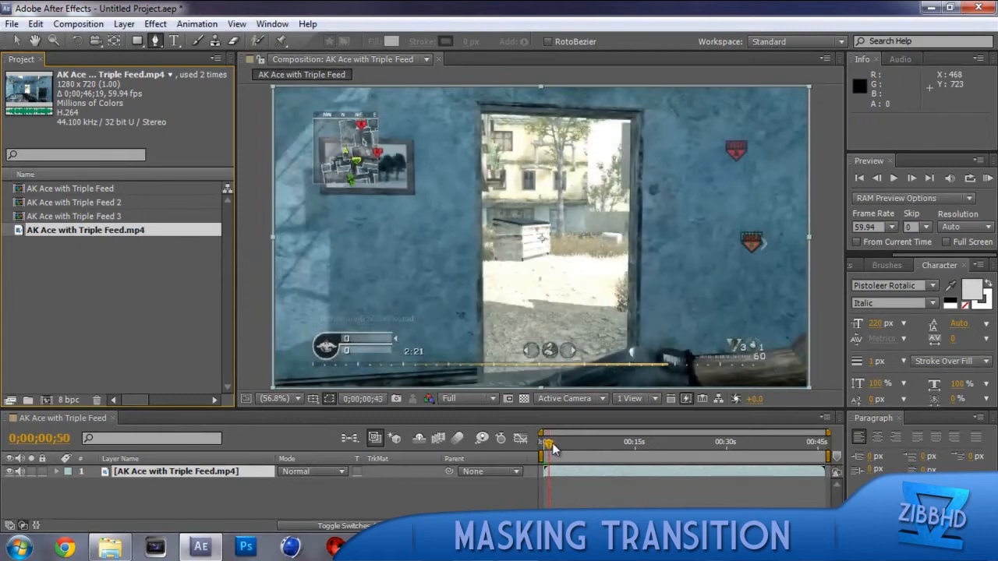
pyautogui.moveTo(552, 442); pyautogui.dragTo(560, 442)
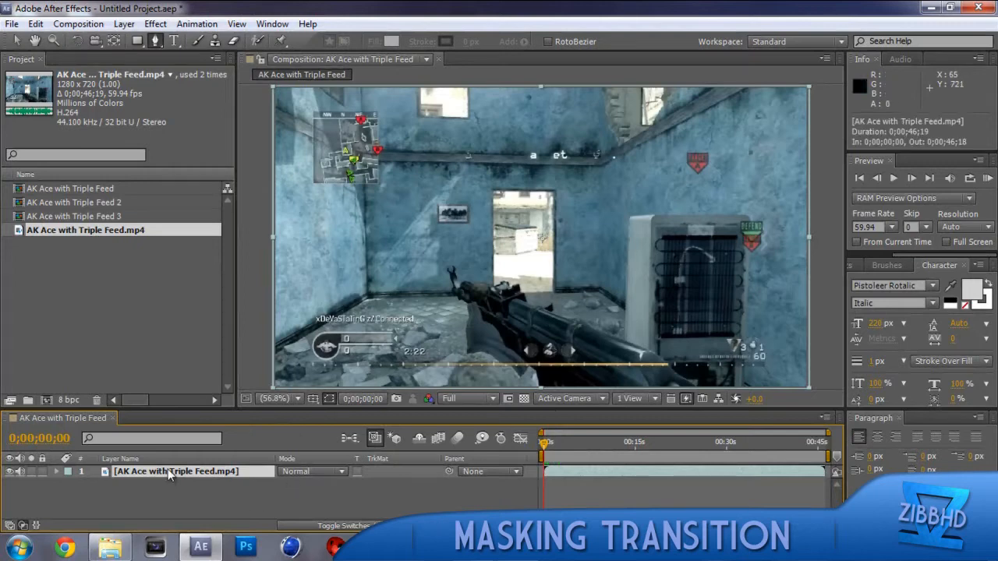
pyautogui.moveTo(180, 479)
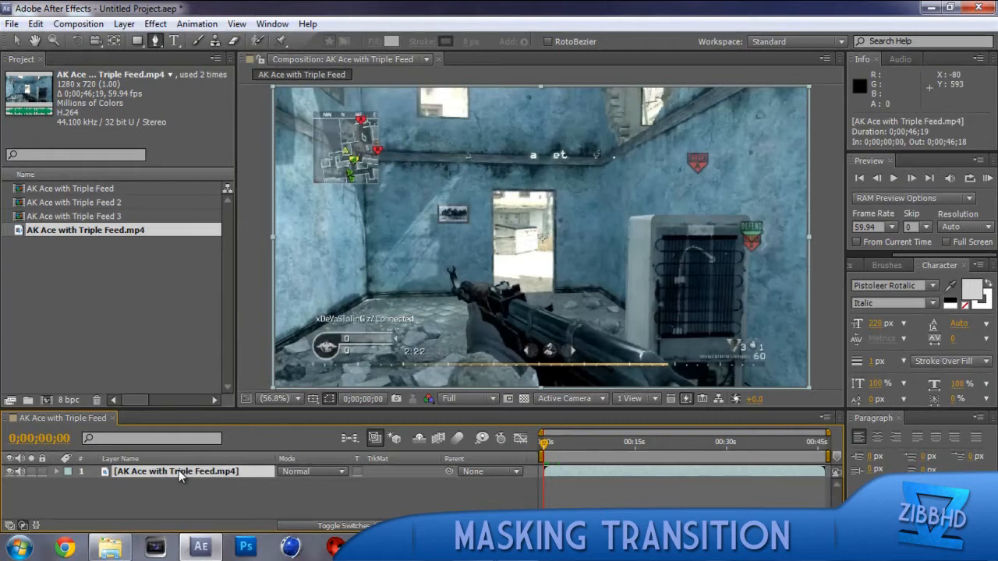
pyautogui.press('ctrl+v')
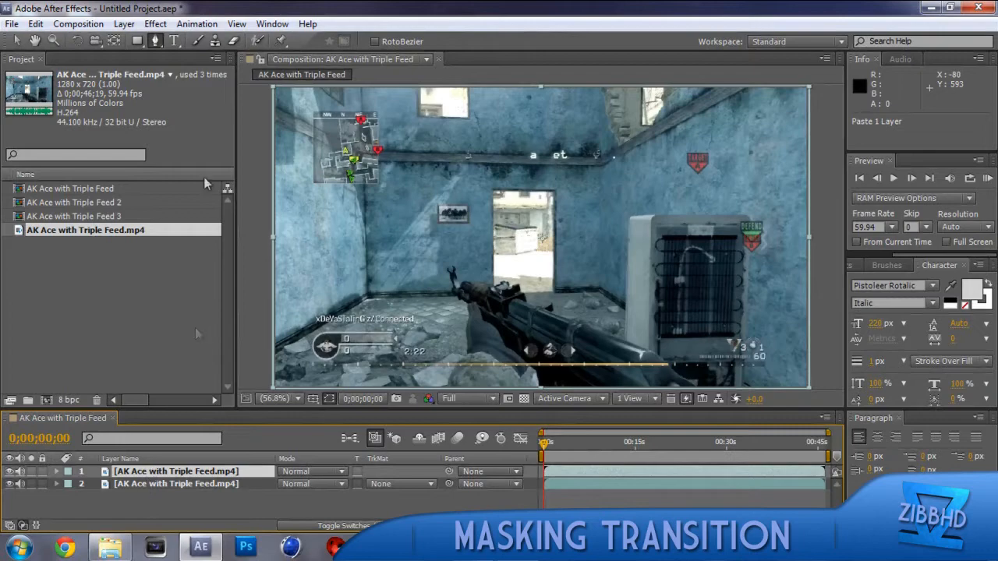
pyautogui.click(125, 23)
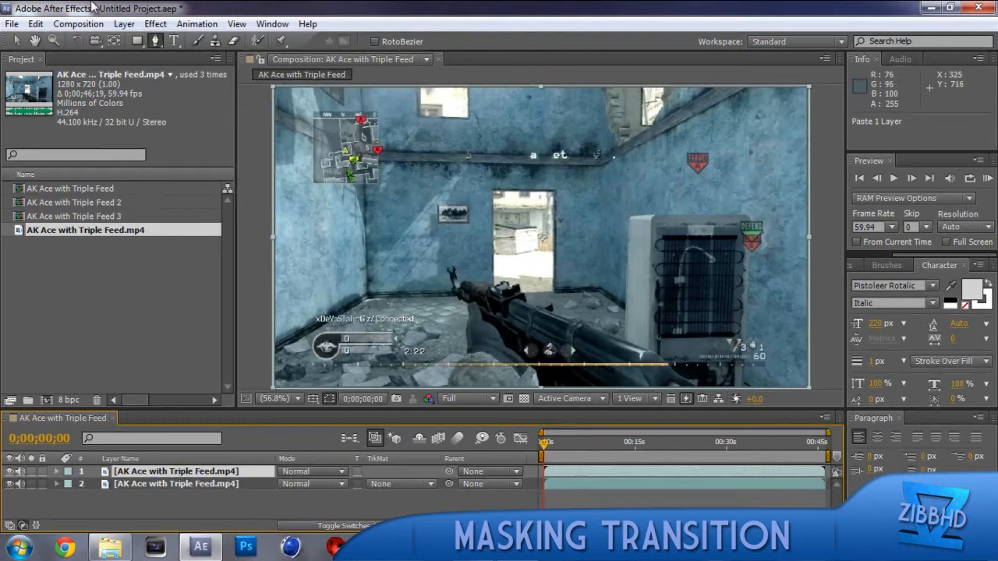
pyautogui.click(125, 24)
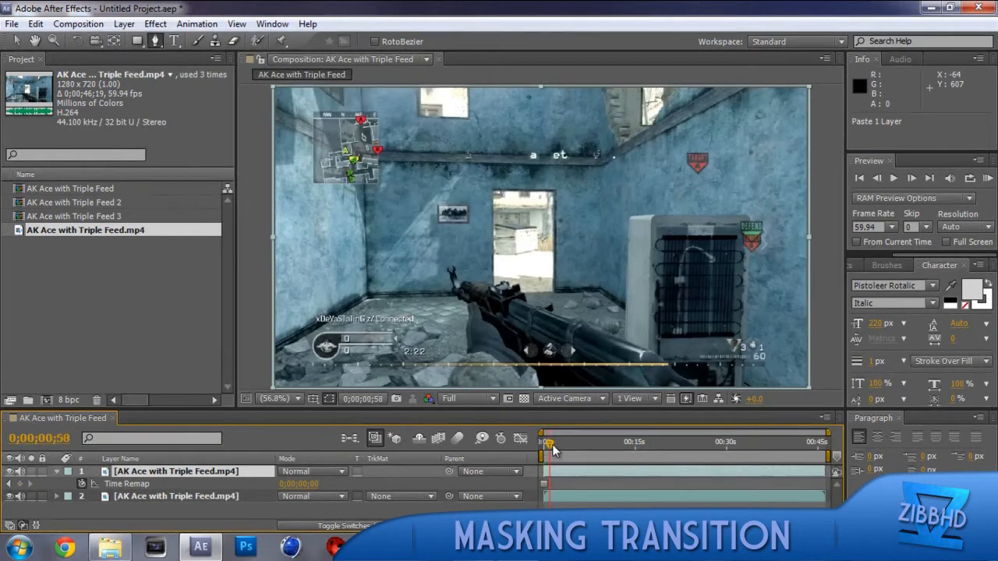
# Scrub the time indicator to a later moment in the clip and back to the start.
pyautogui.moveTo(546, 443); pyautogui.dragTo(799, 443)
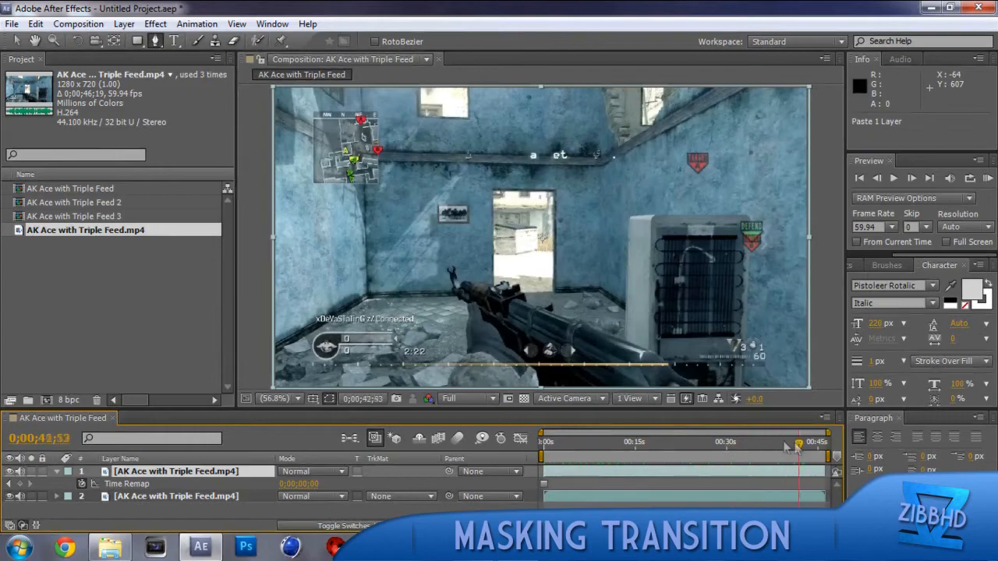
pyautogui.moveTo(799, 443); pyautogui.dragTo(546, 443)
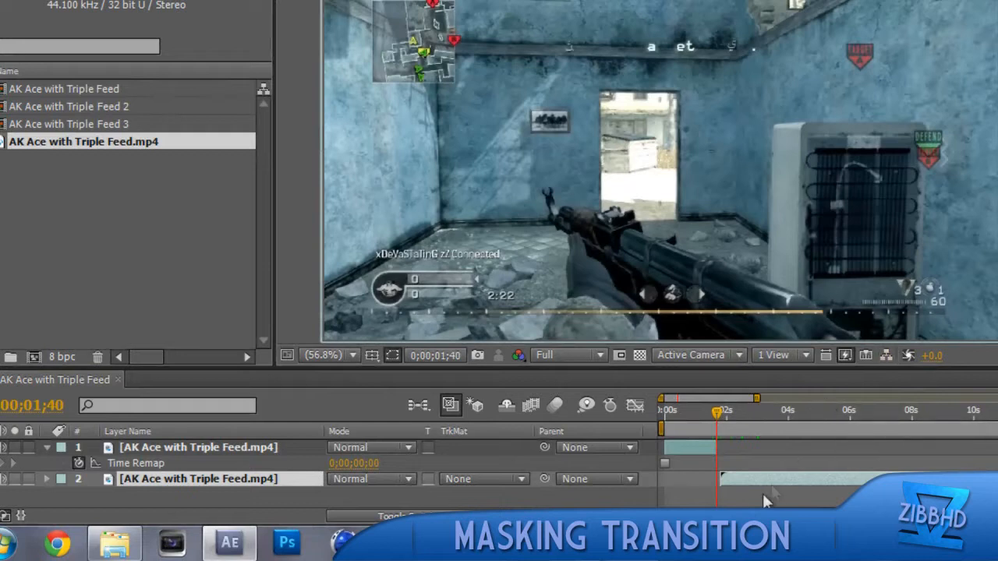
pyautogui.moveTo(833, 418)
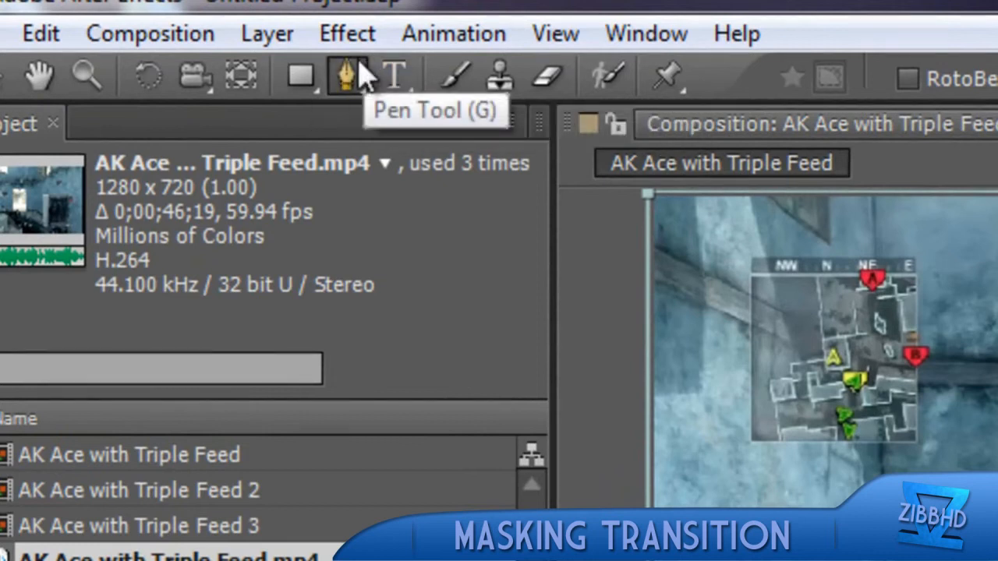
pyautogui.moveTo(300, 75)
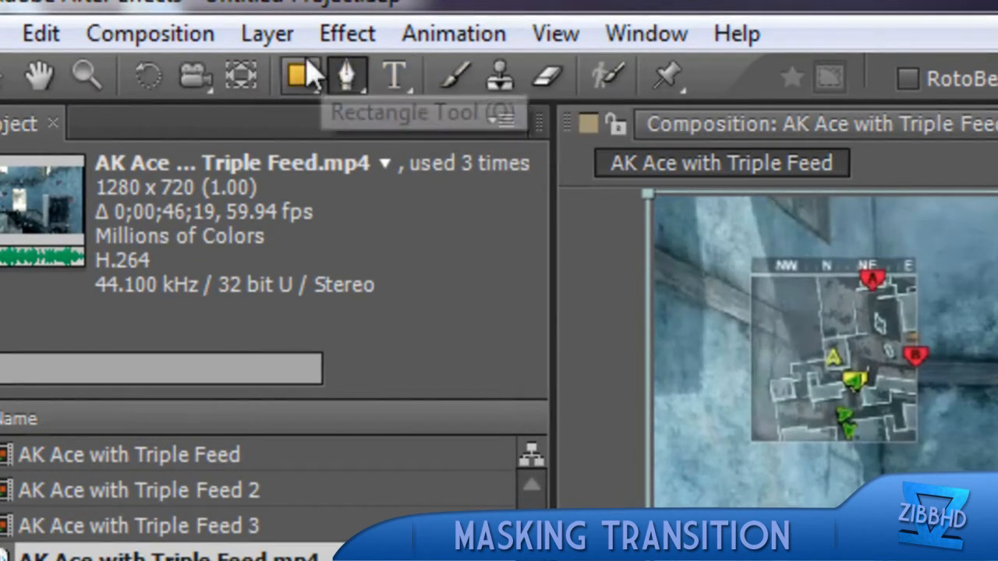
pyautogui.moveTo(393, 77)
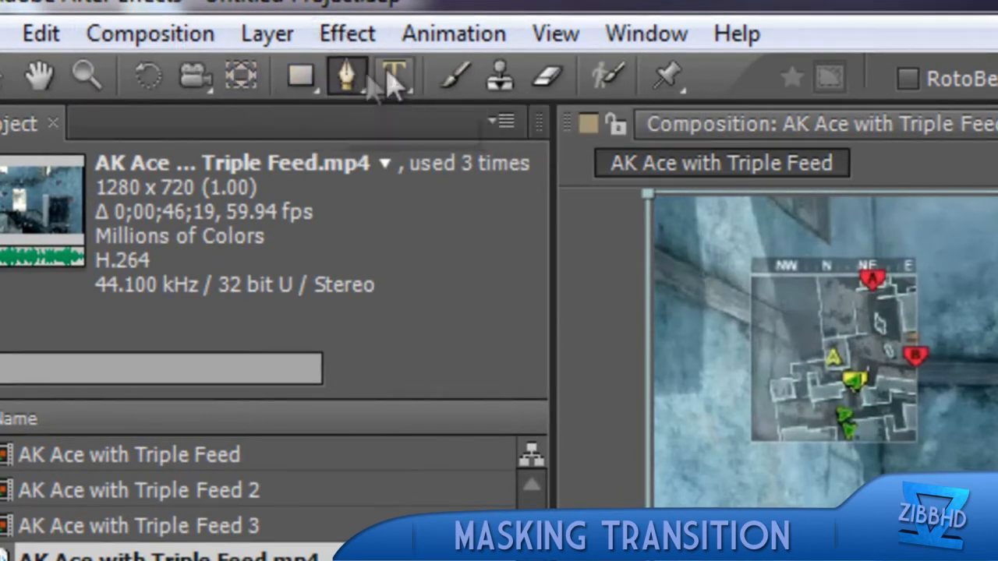
pyautogui.moveTo(393, 77)
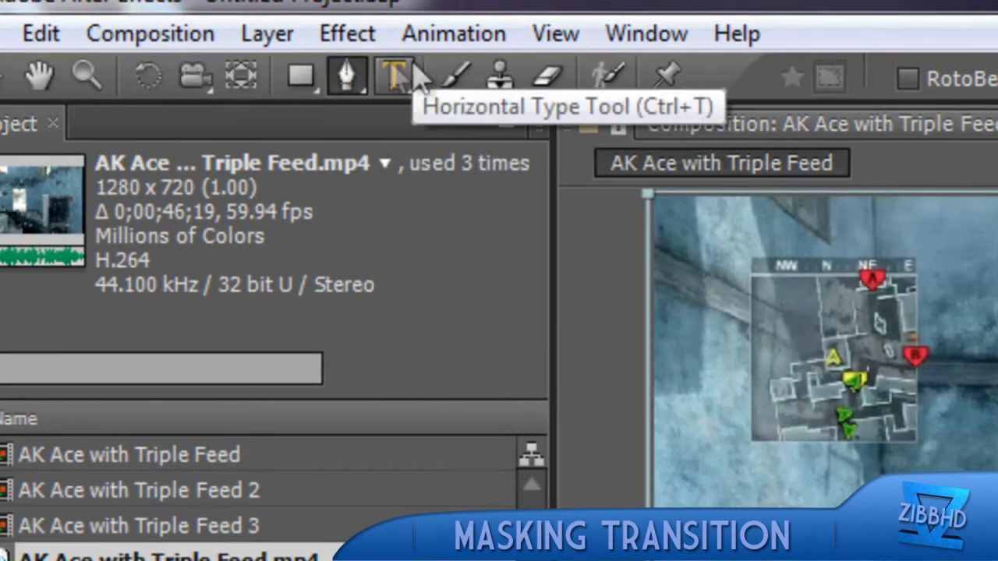
pyautogui.moveTo(346, 77)
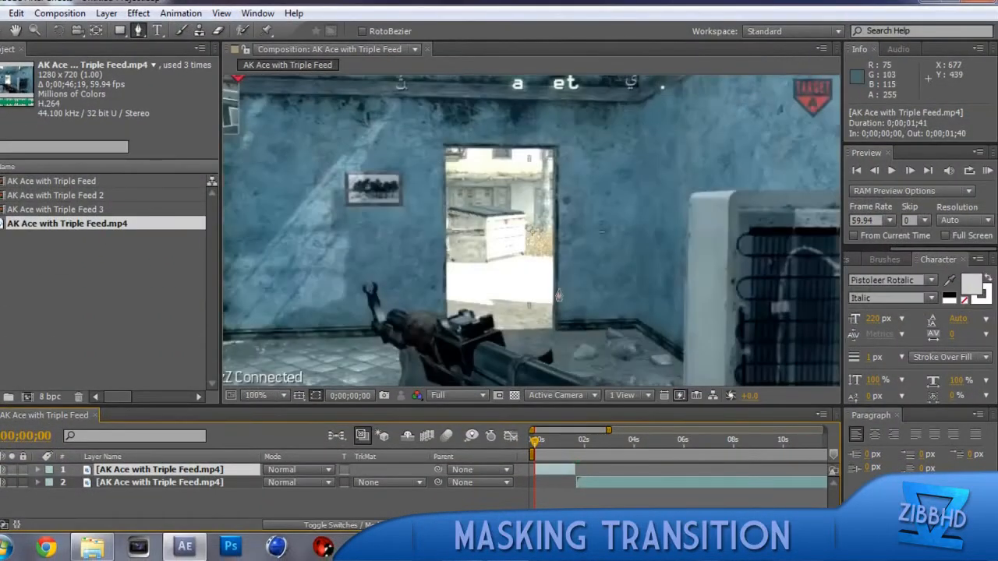
# Place mask points beside the fridge and along the gun barrel to close Mask 1 around them.
pyautogui.click(253, 396)
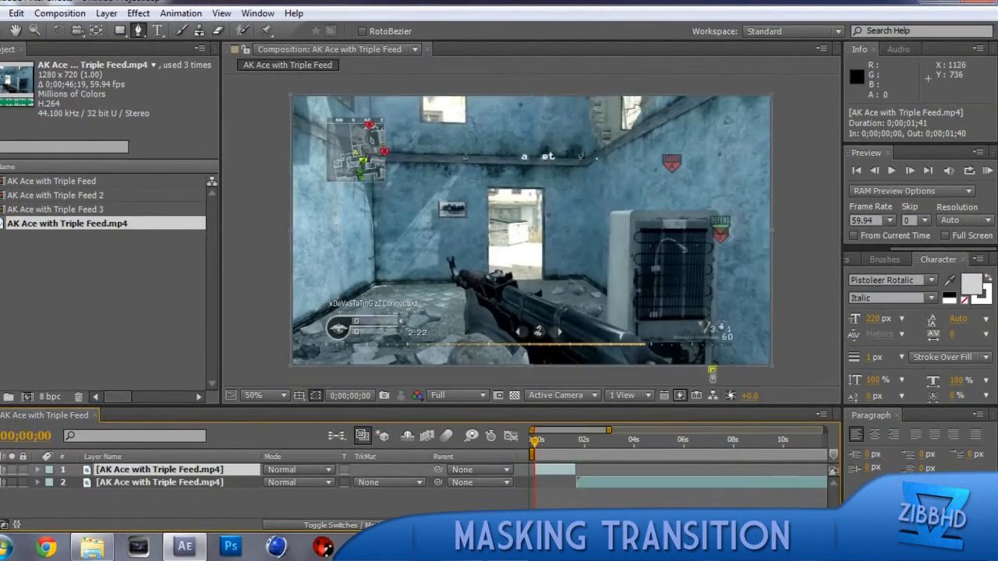
pyautogui.click(711, 371)
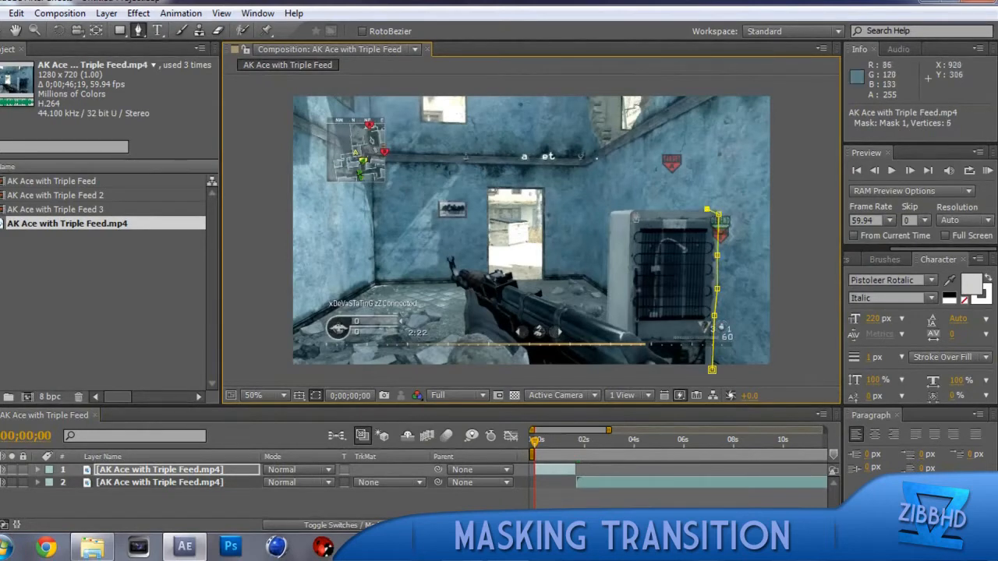
pyautogui.click(636, 210)
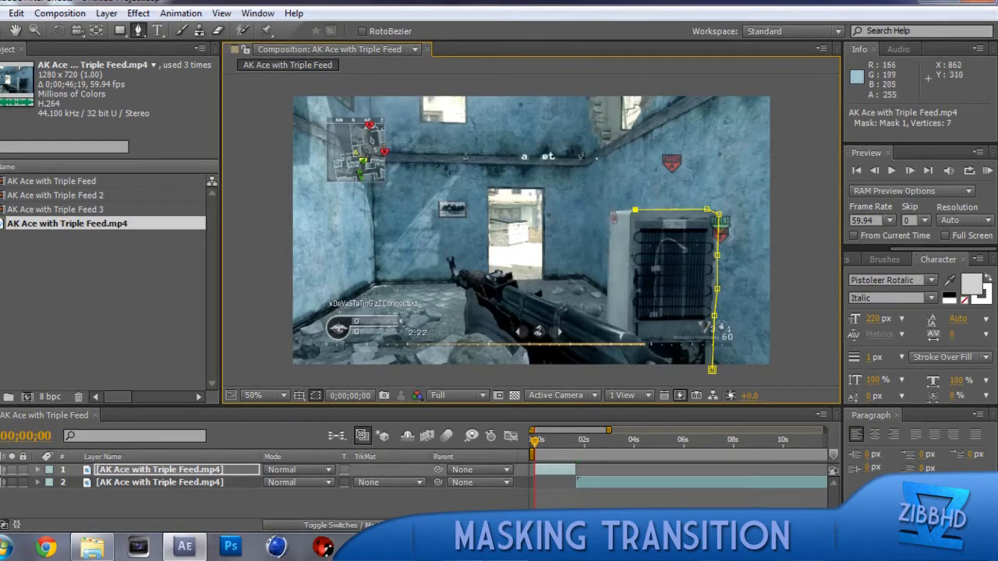
pyautogui.click(606, 327)
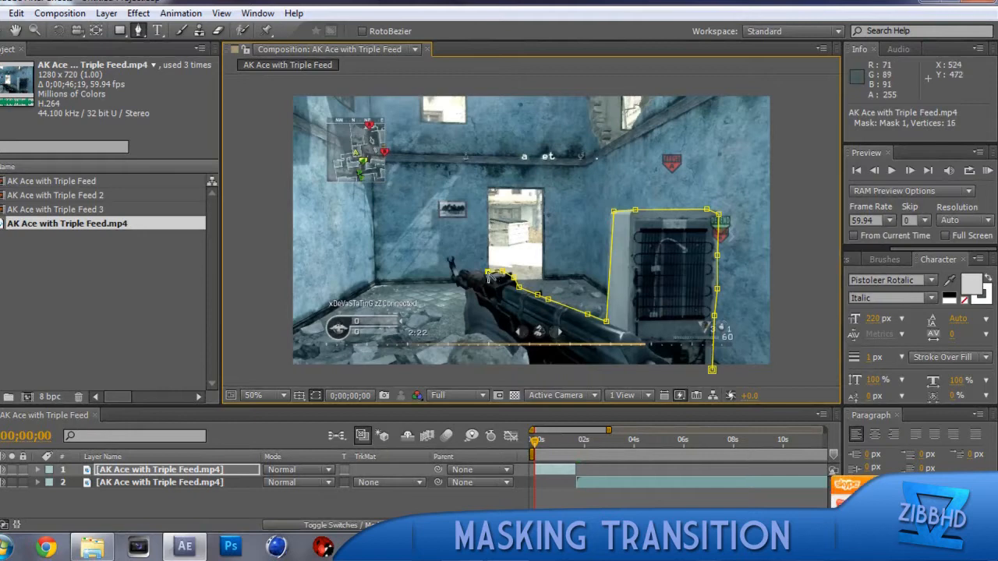
pyautogui.click(460, 274)
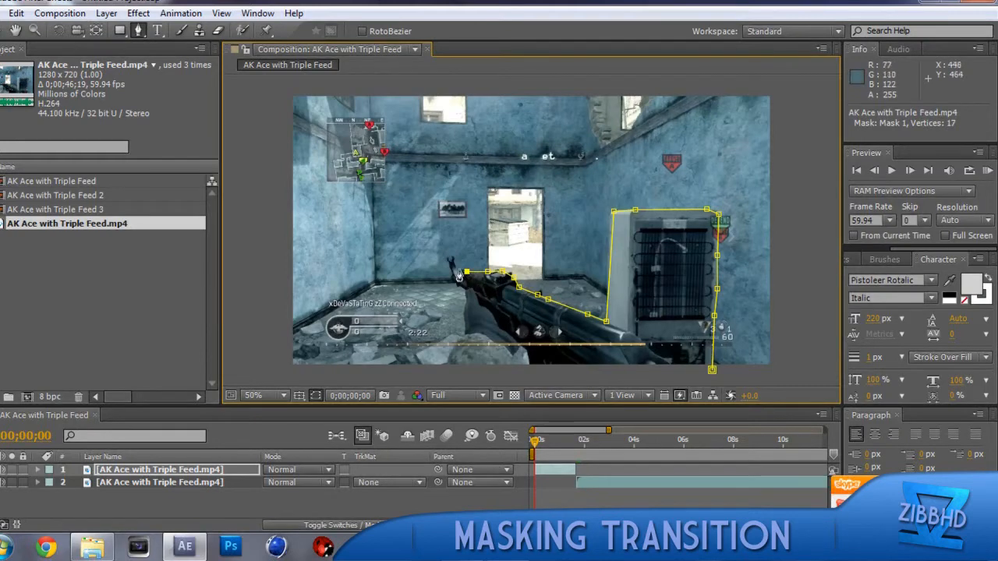
pyautogui.click(455, 268)
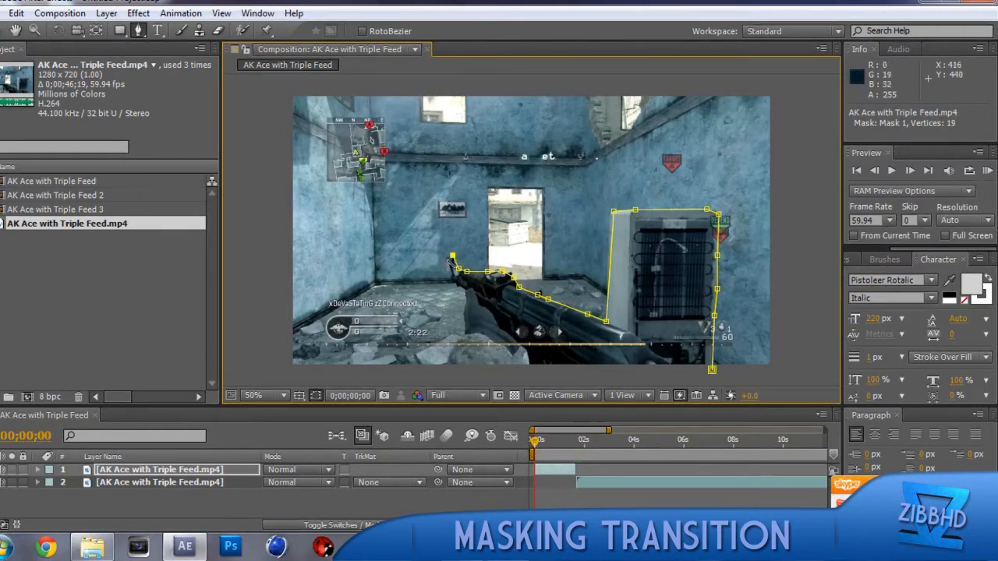
pyautogui.click(449, 278)
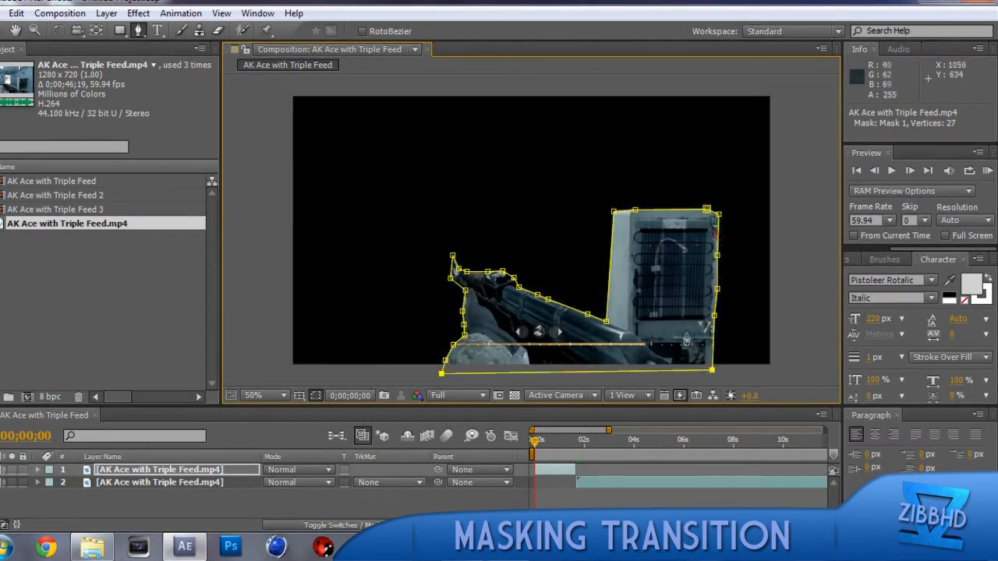
pyautogui.moveTo(295, 274)
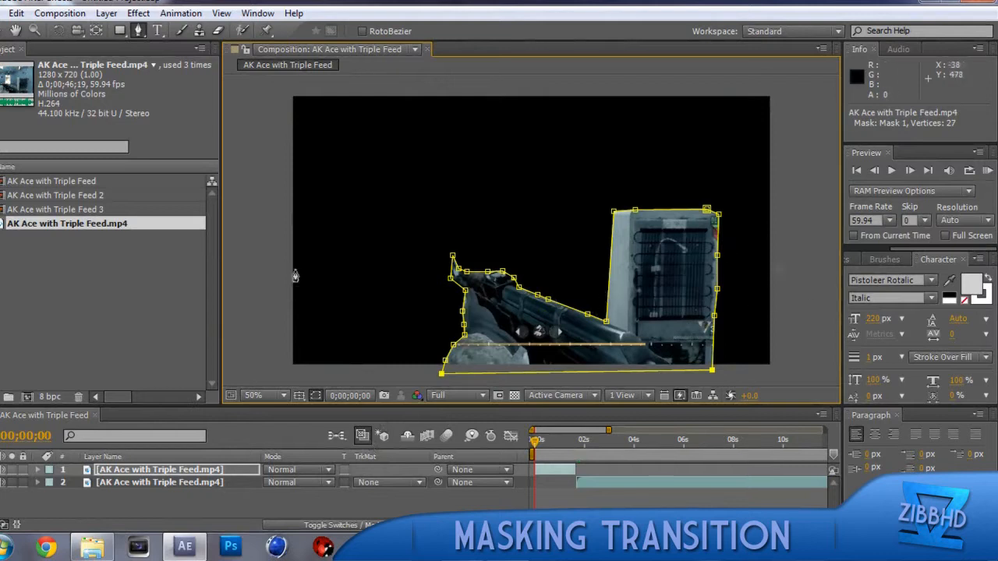
pyautogui.moveTo(521, 328)
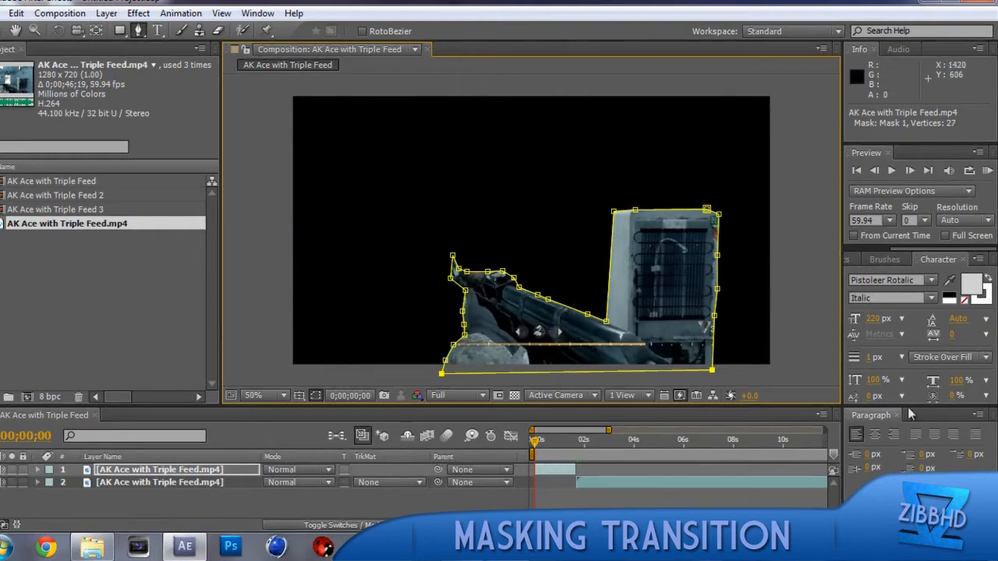
pyautogui.click(159, 469)
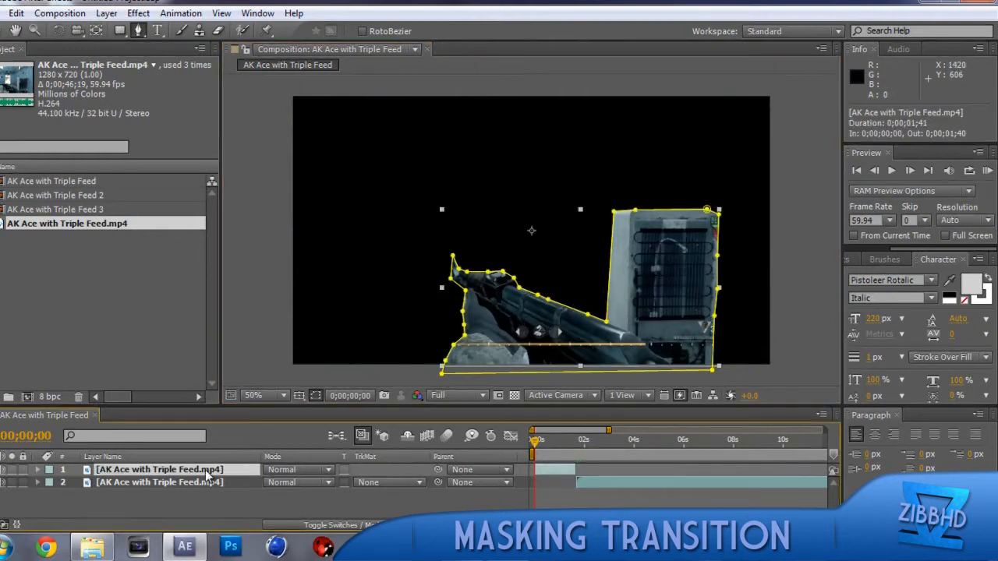
pyautogui.moveTo(470, 215)
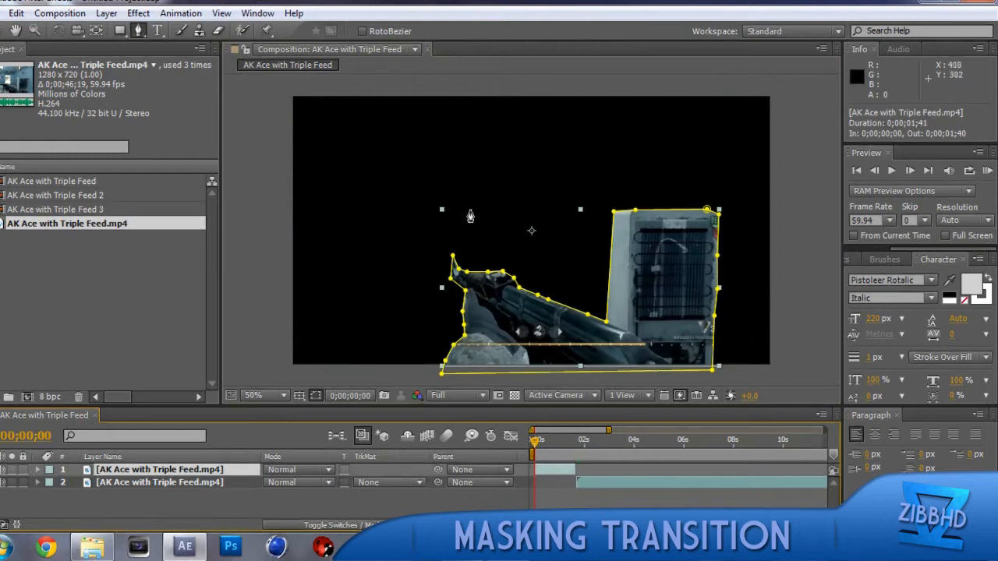
pyautogui.moveTo(717, 326)
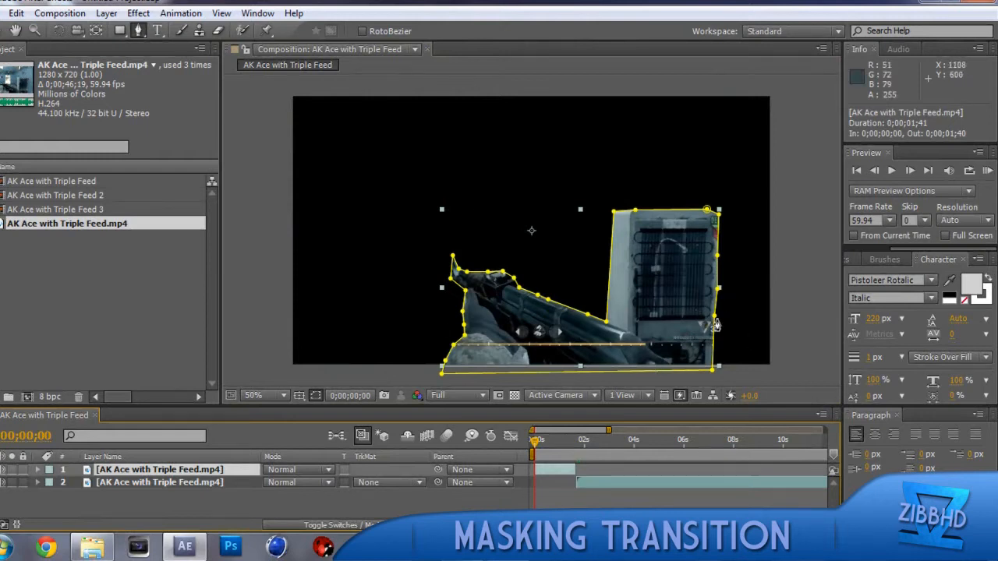
pyautogui.moveTo(421, 323)
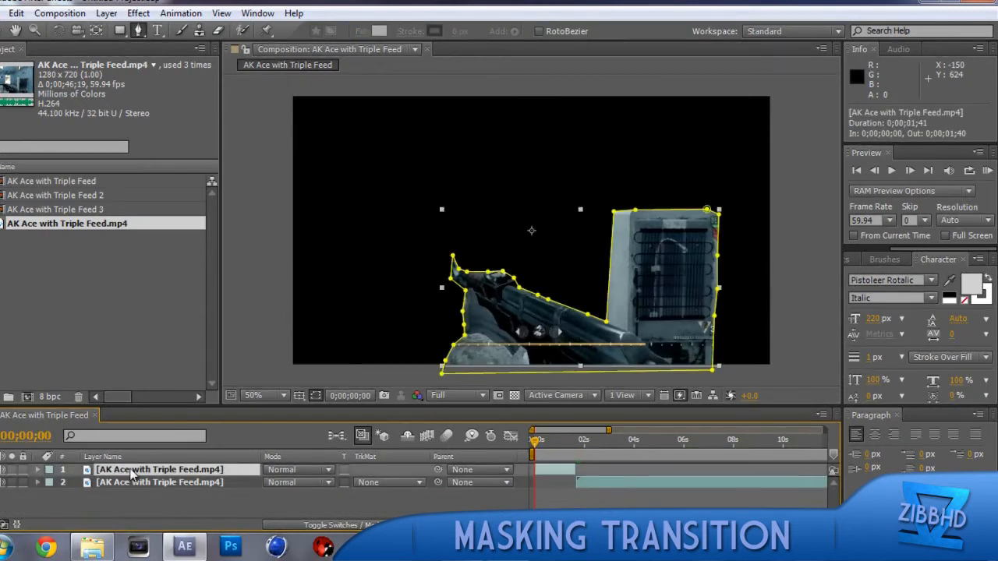
# Paste a third copy of the gameplay clip layer and bring up its context menu.
pyautogui.press('ctrl+v')
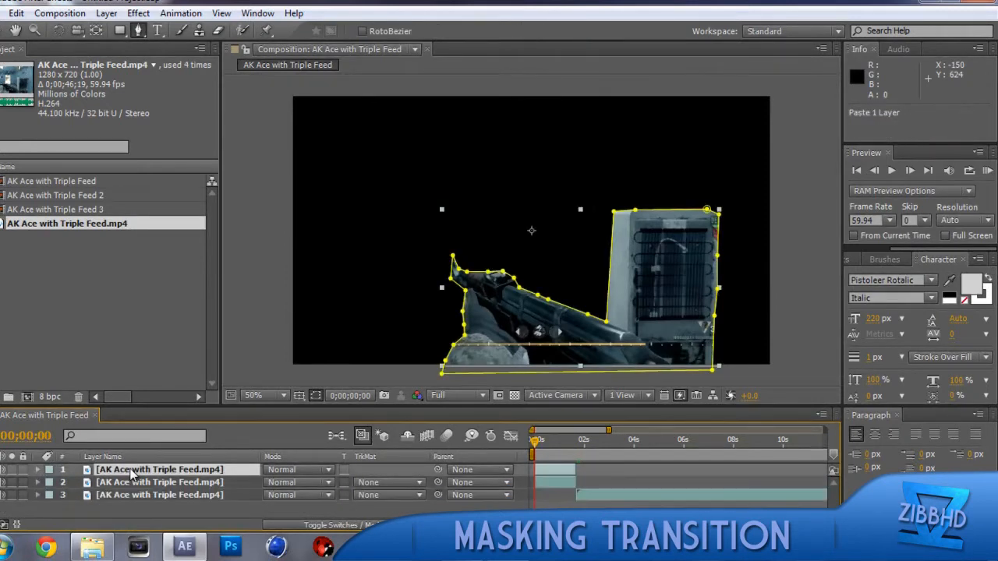
pyautogui.moveTo(514, 278)
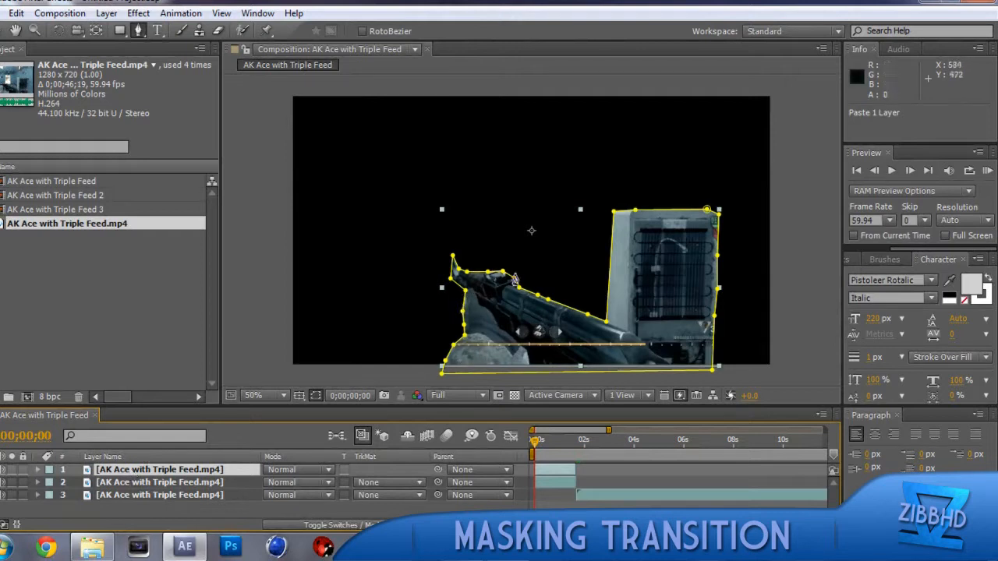
pyautogui.moveTo(284, 446)
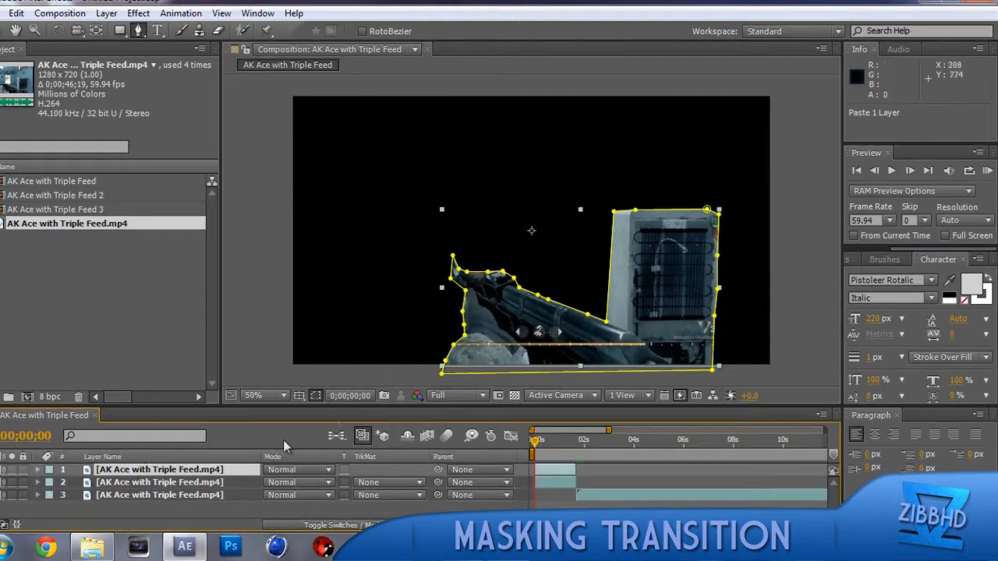
pyautogui.rightClick(156, 469)
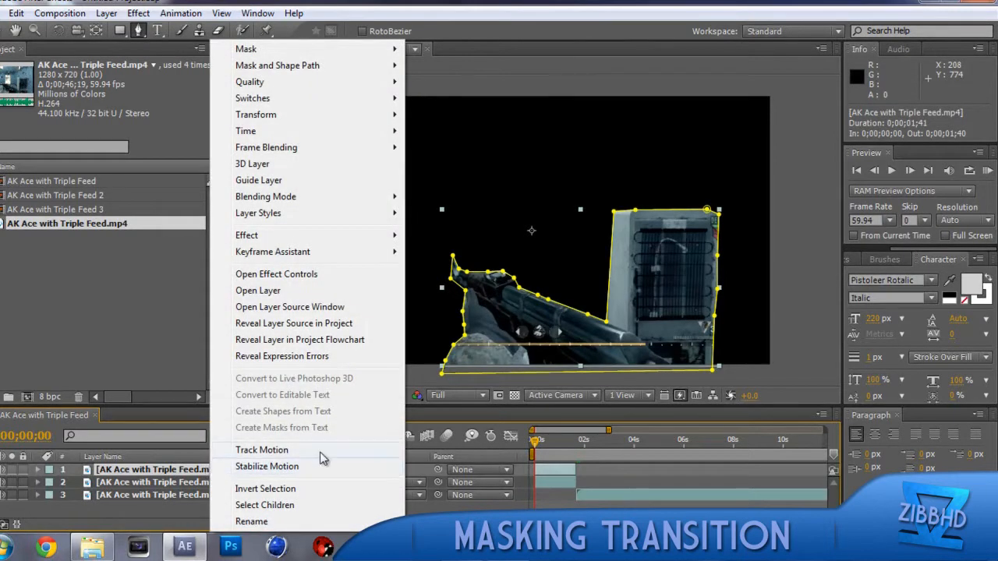
pyautogui.moveTo(246, 49)
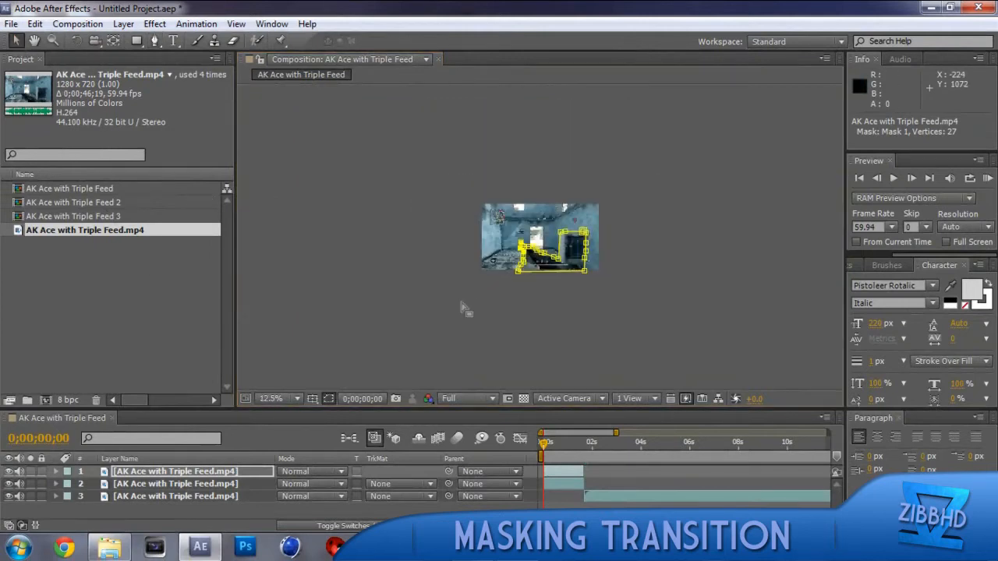
pyautogui.click(277, 399)
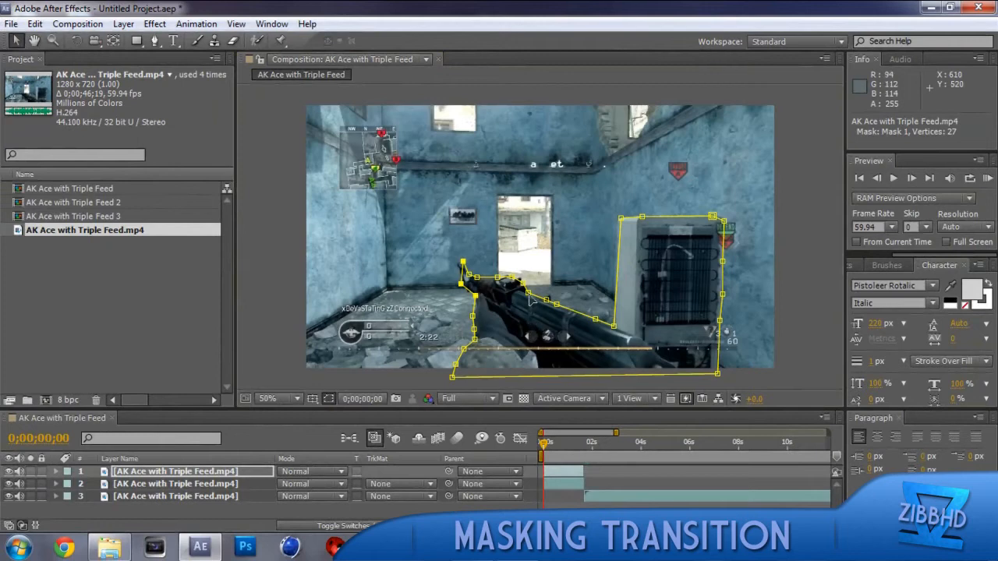
pyautogui.moveTo(736, 94)
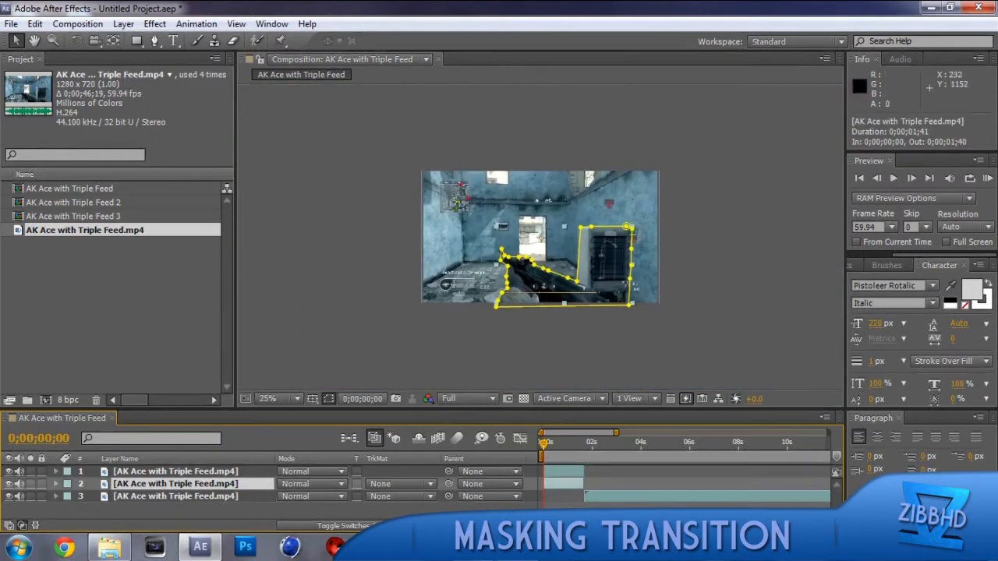
pyautogui.click(57, 471)
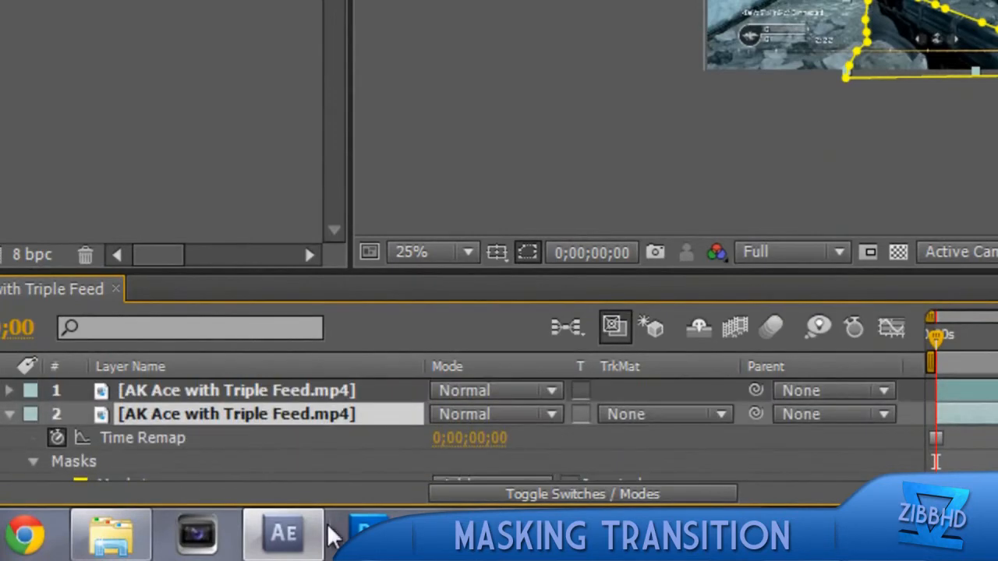
# Reveal the masked layer's transform and keyframe its Position below the frame at the start.
pyautogui.click(35, 462)
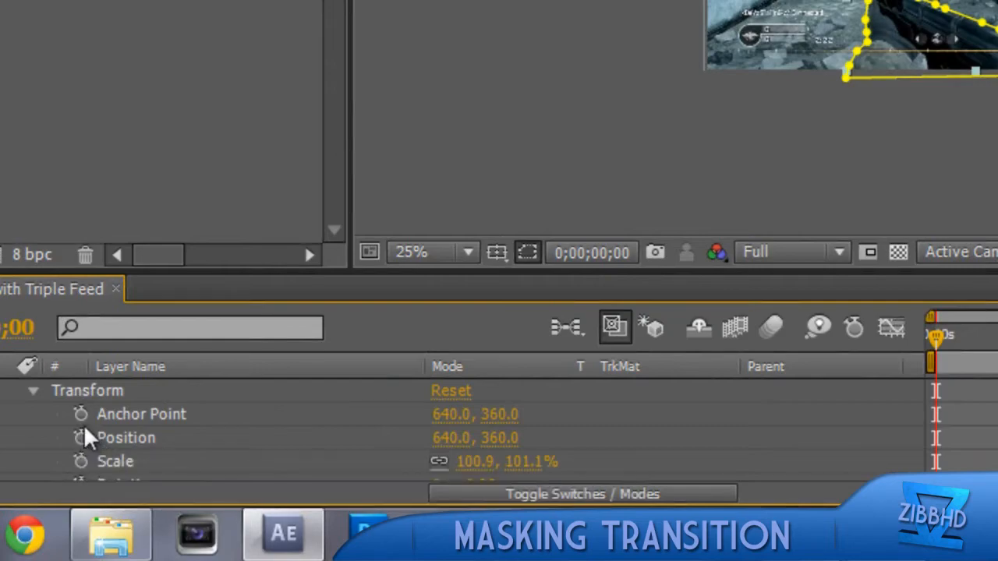
pyautogui.moveTo(873, 86)
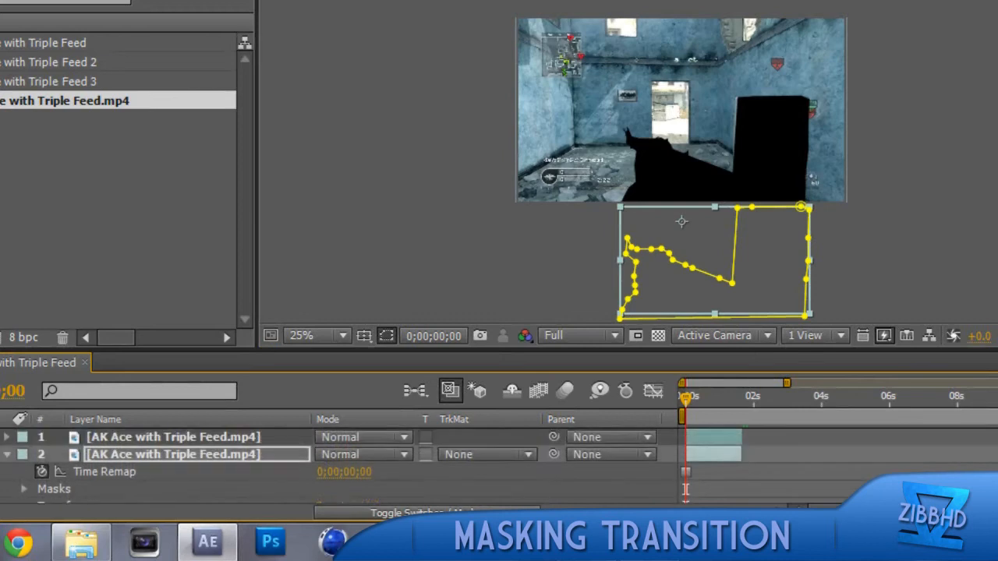
pyautogui.moveTo(686, 398); pyautogui.dragTo(709, 398)
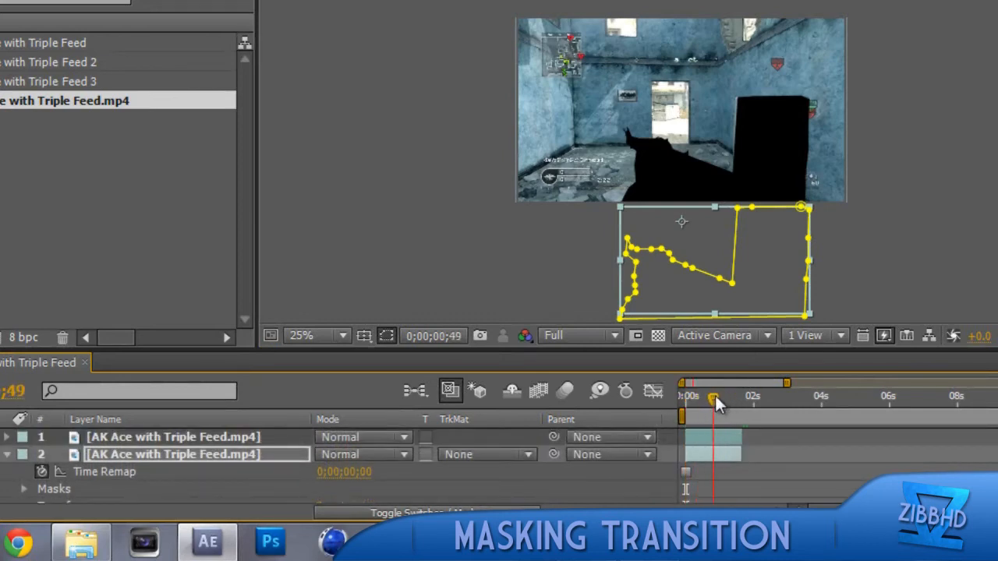
pyautogui.moveTo(715, 398); pyautogui.dragTo(710, 398)
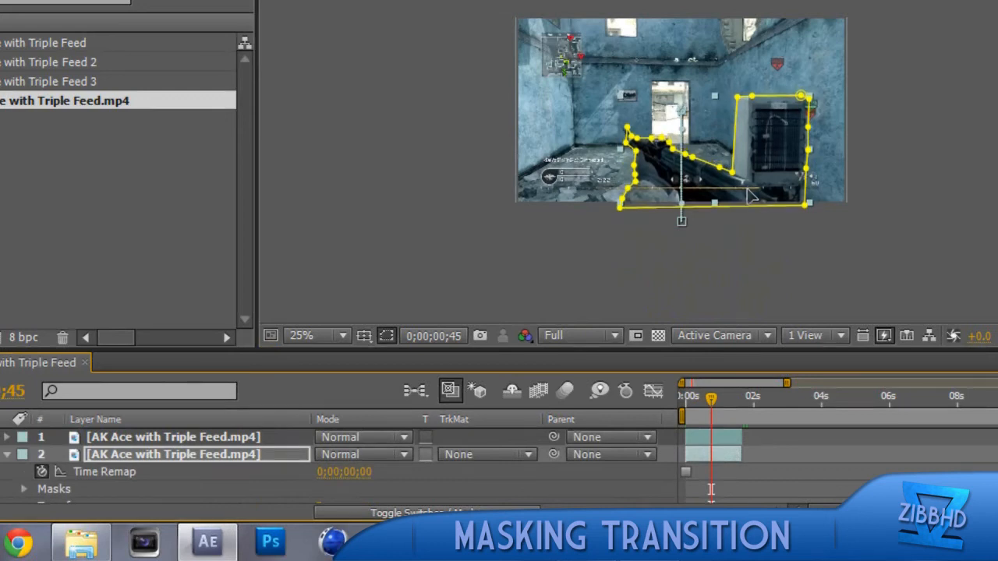
pyautogui.moveTo(750, 197)
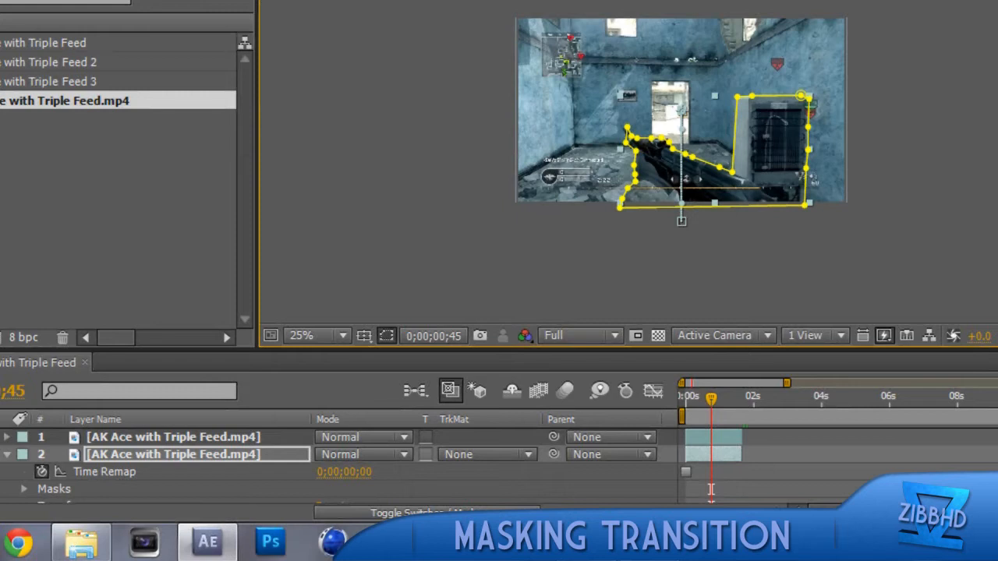
pyautogui.moveTo(714, 384)
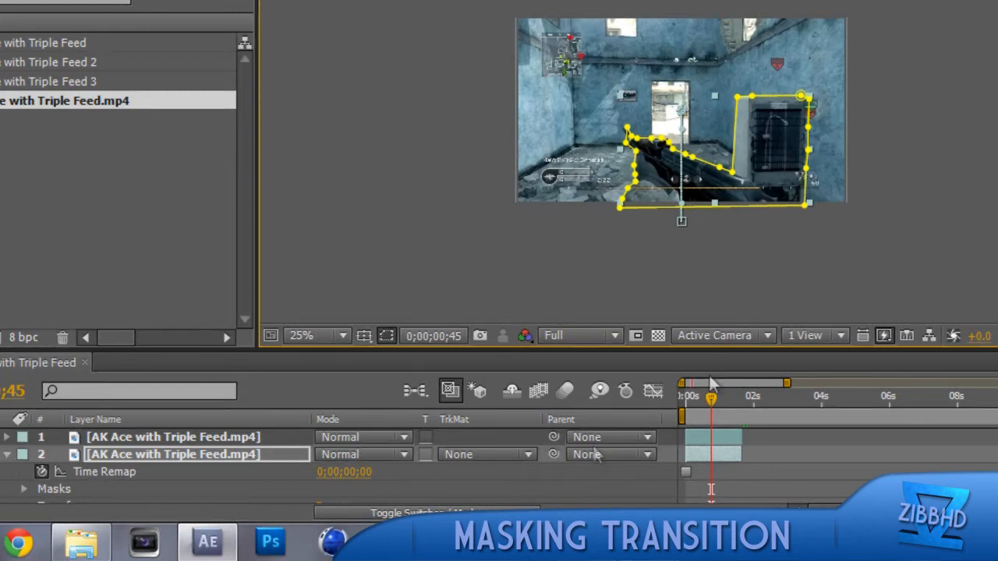
# Scrub the first frames to check the cutout rising from below into alignment.
pyautogui.moveTo(712, 398); pyautogui.dragTo(689, 398)
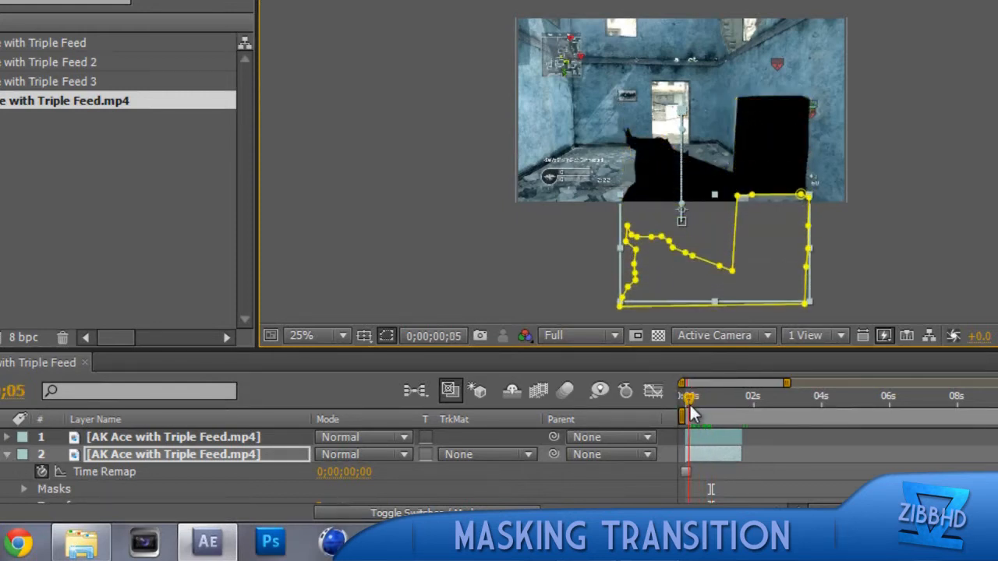
pyautogui.moveTo(696, 406); pyautogui.dragTo(688, 405)
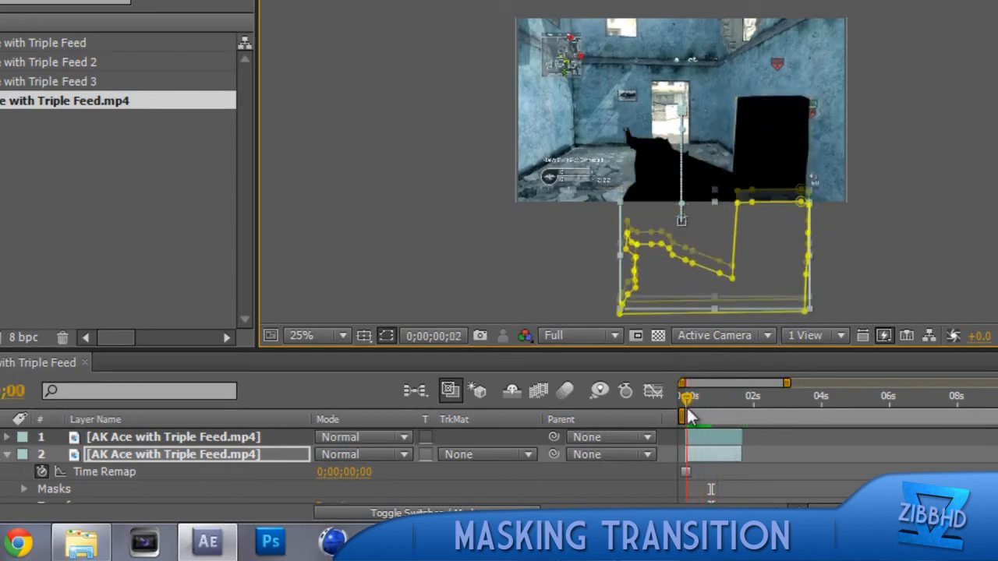
pyautogui.moveTo(688, 398); pyautogui.dragTo(718, 398)
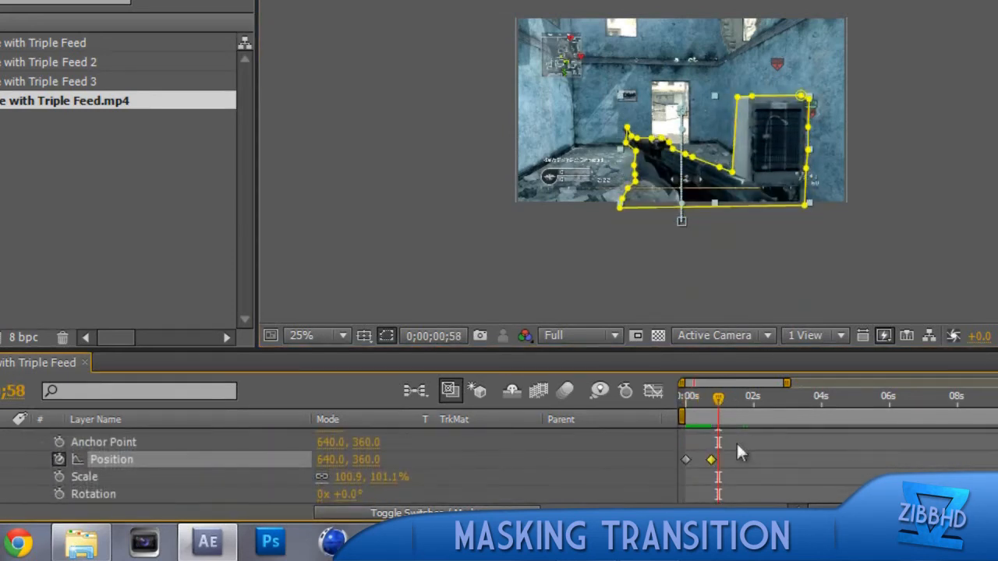
# Apply Keyframe Assistant > Easy Ease In to the Position keyframes and preview the eased slide-up.
pyautogui.rightClick(711, 458)
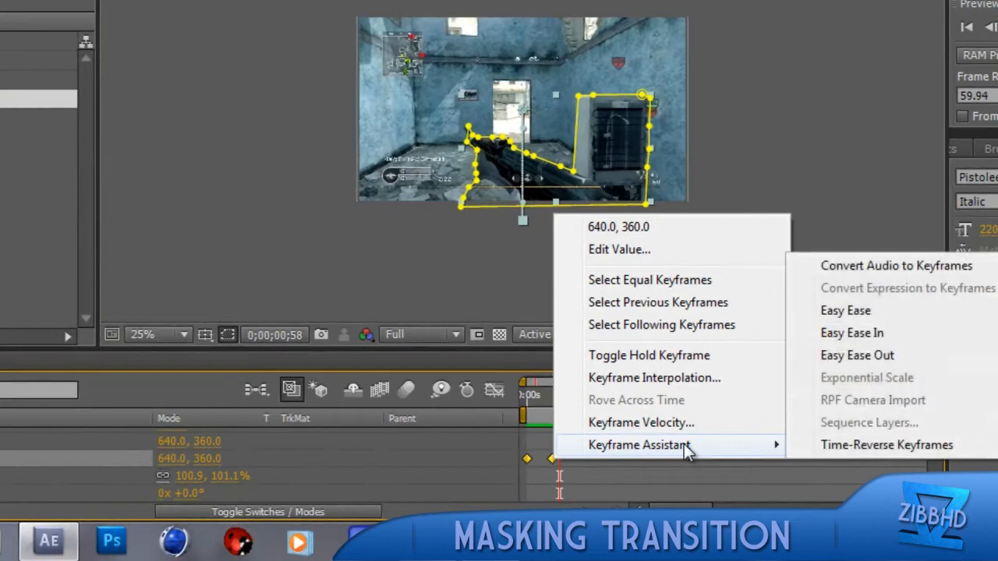
pyautogui.moveTo(623, 452)
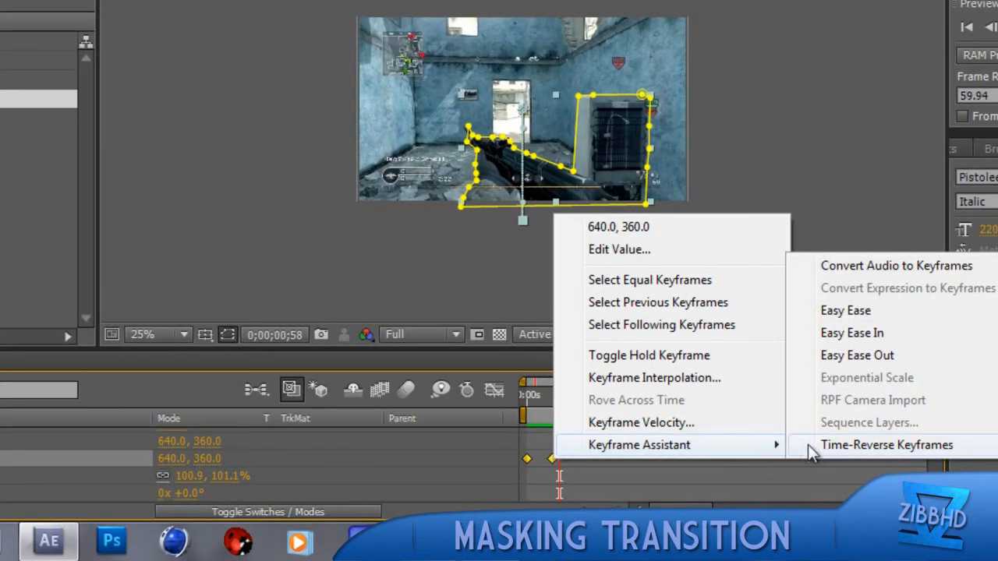
pyautogui.moveTo(851, 334)
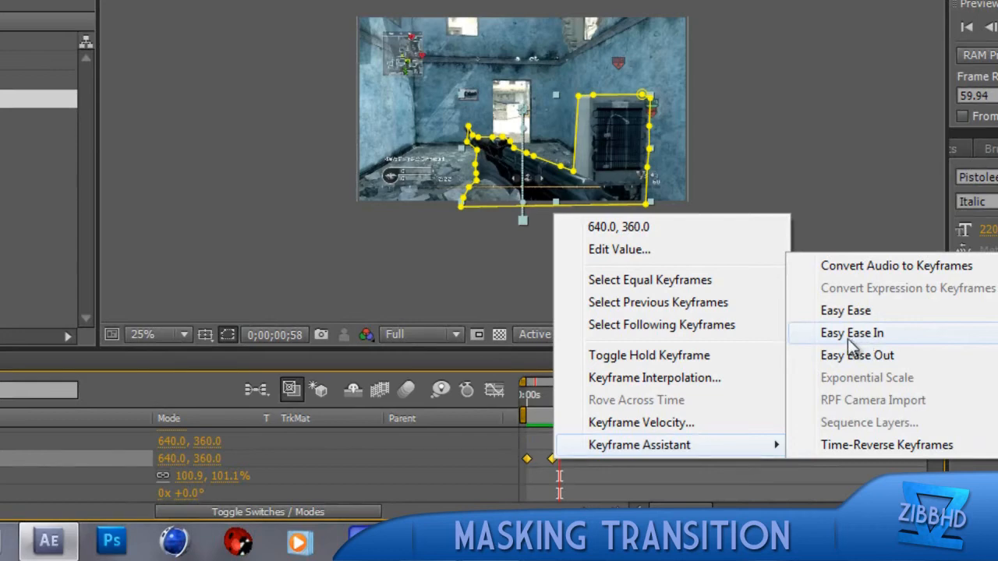
pyautogui.click(852, 332)
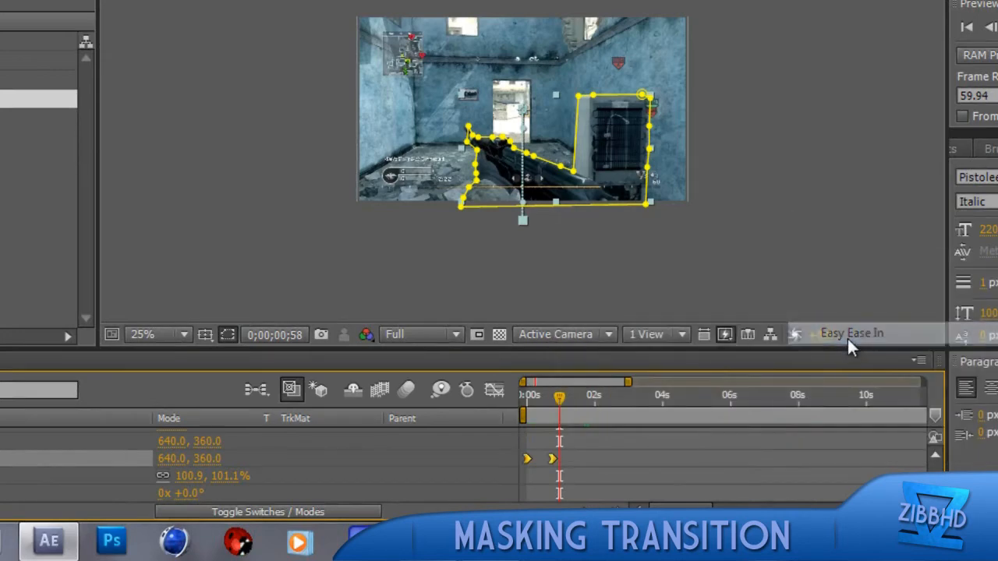
pyautogui.moveTo(559, 397); pyautogui.dragTo(524, 398)
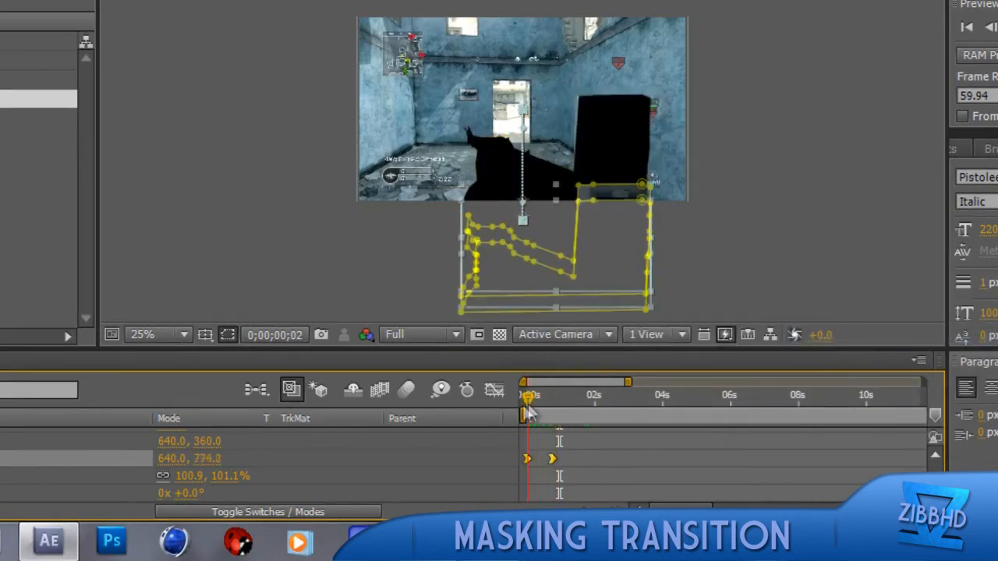
pyautogui.moveTo(527, 396); pyautogui.dragTo(556, 396)
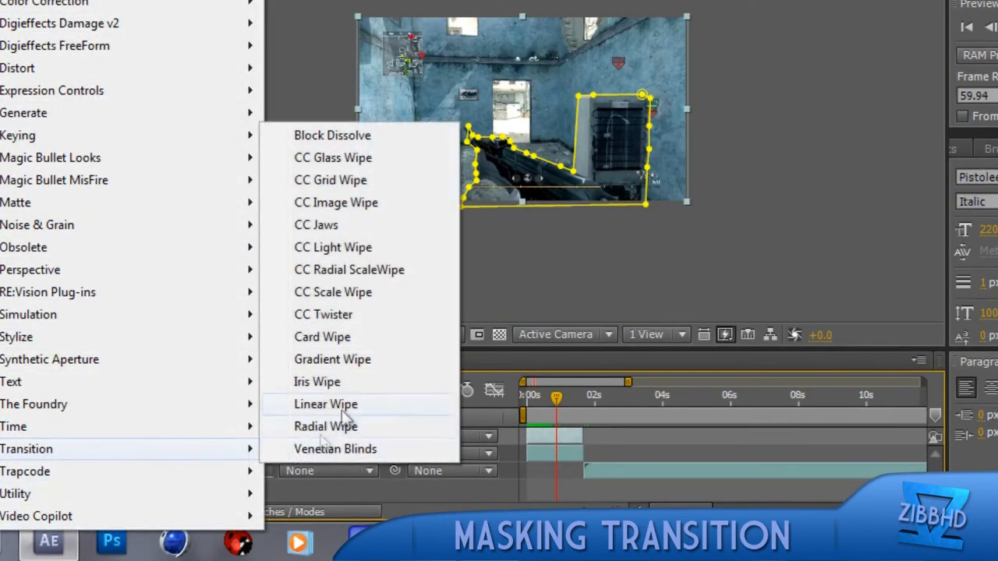
# Apply the CC Jaws transition to the background layer and scrub to check the reveal.
pyautogui.click(315, 225)
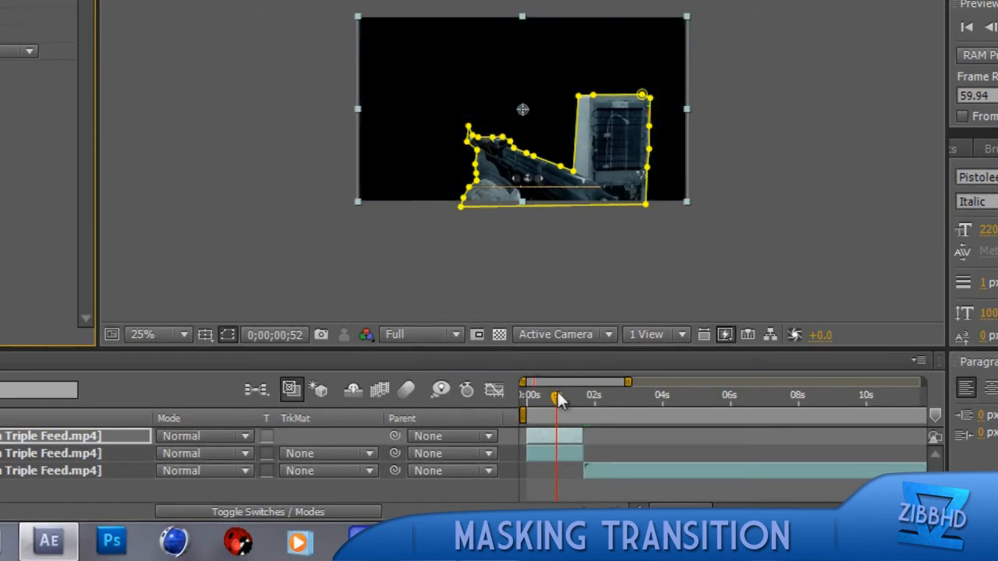
pyautogui.moveTo(554, 398); pyautogui.dragTo(542, 397)
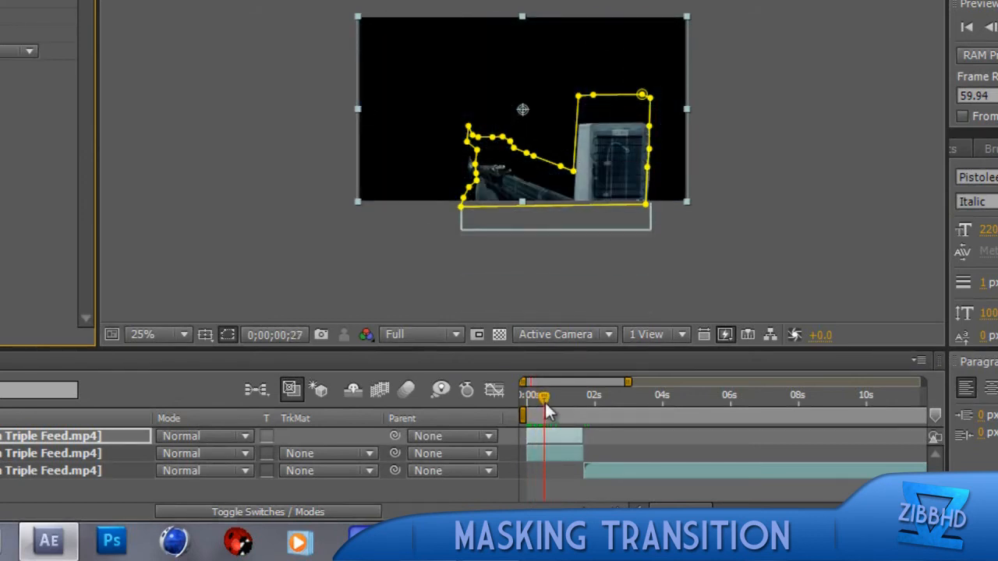
pyautogui.moveTo(543, 398); pyautogui.dragTo(556, 397)
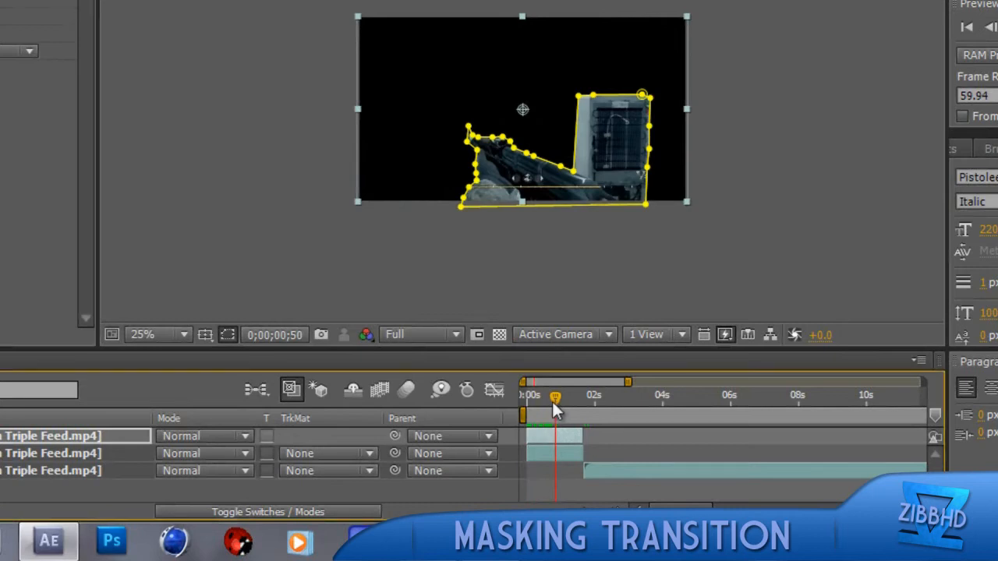
pyautogui.moveTo(554, 149)
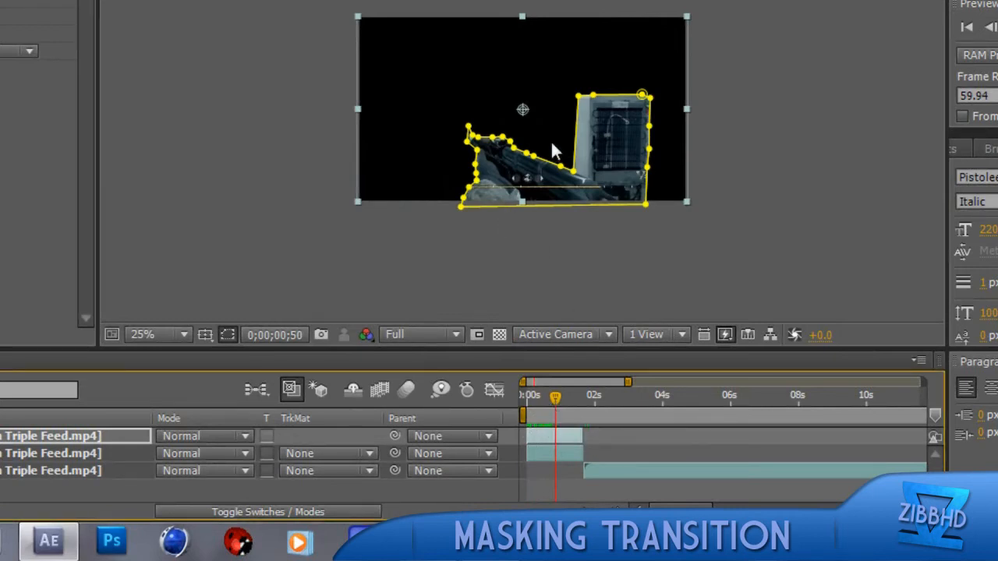
pyautogui.moveTo(403, 60)
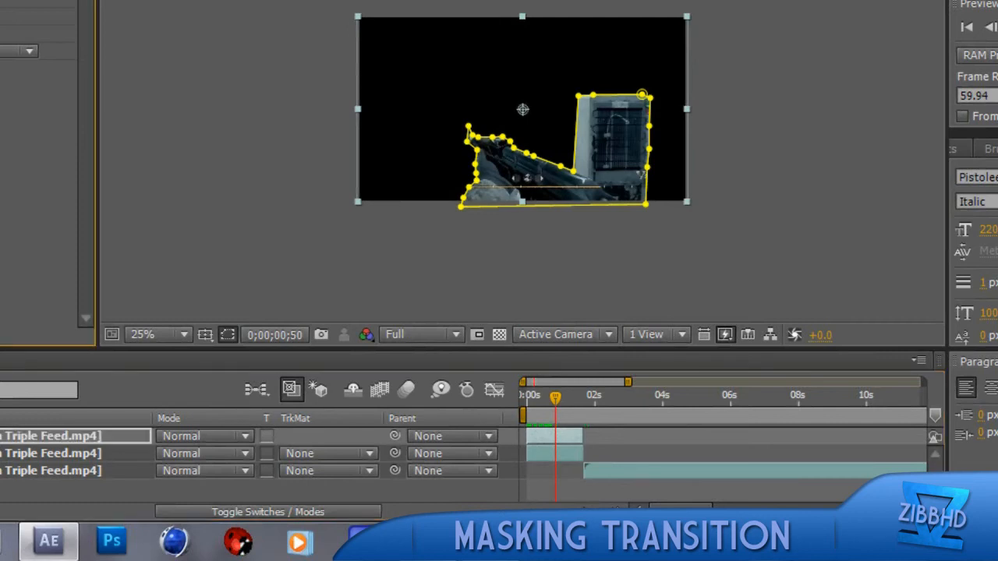
pyautogui.moveTo(555, 398); pyautogui.dragTo(563, 398)
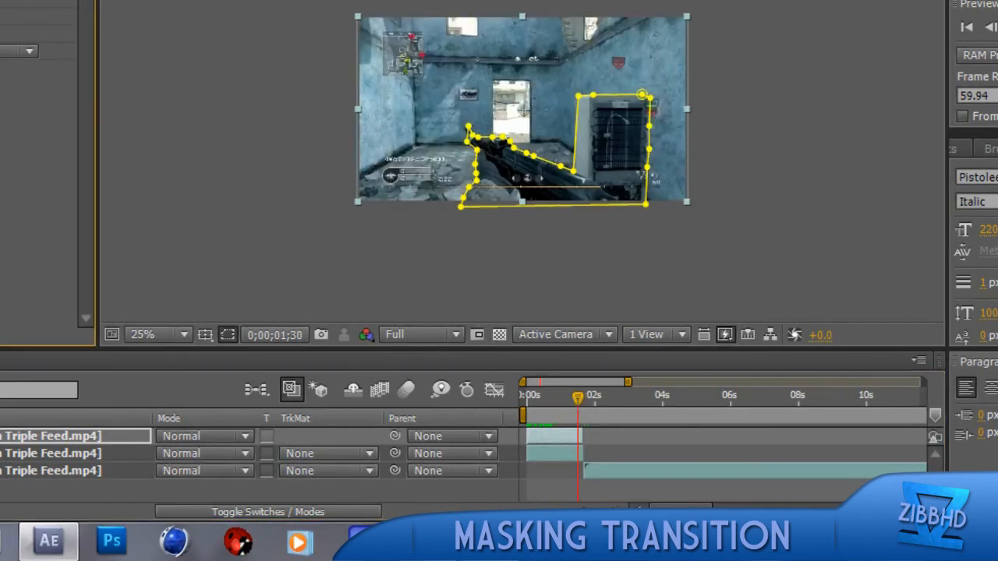
pyautogui.moveTo(605, 251)
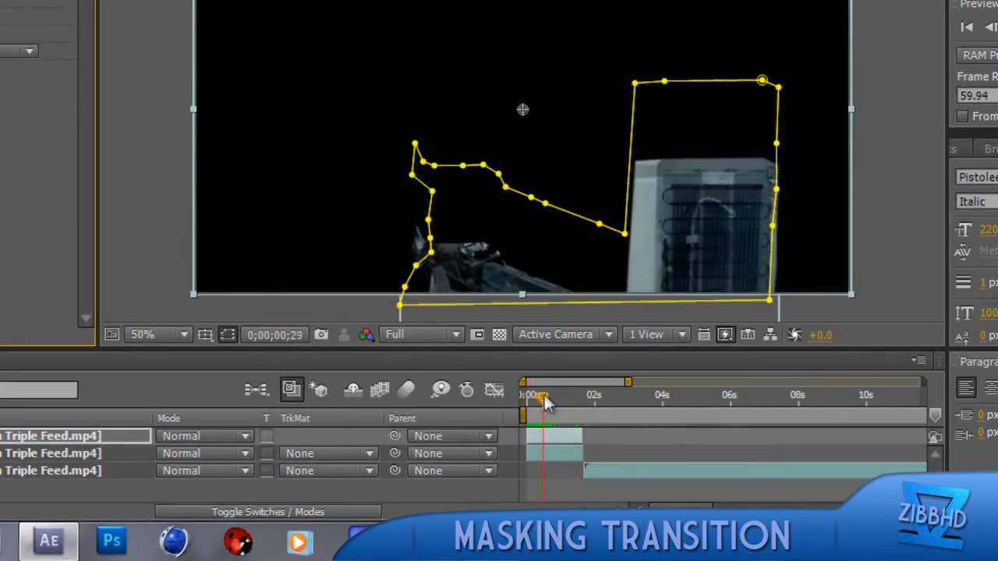
pyautogui.moveTo(543, 396); pyautogui.dragTo(570, 396)
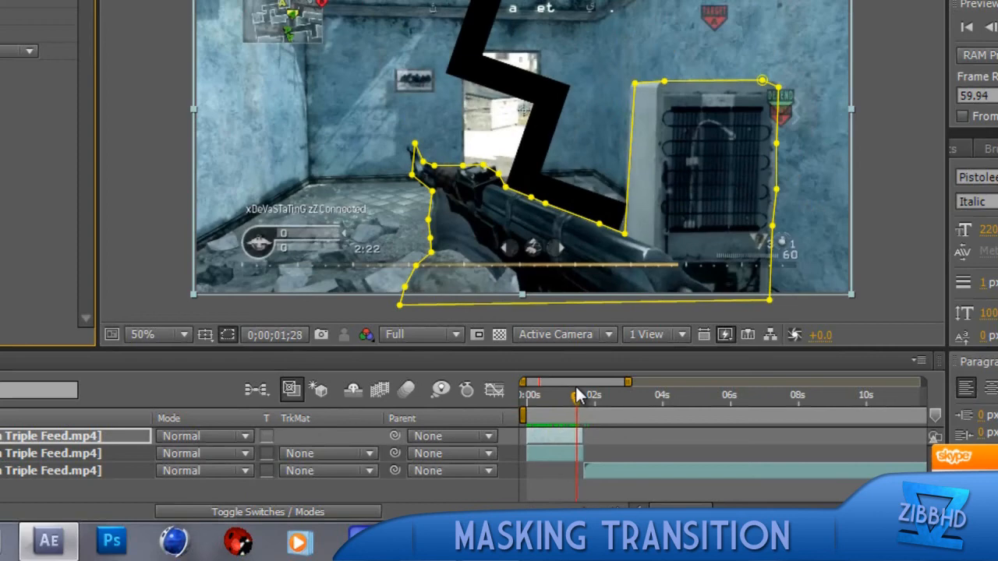
pyautogui.moveTo(574, 383); pyautogui.dragTo(616, 383)
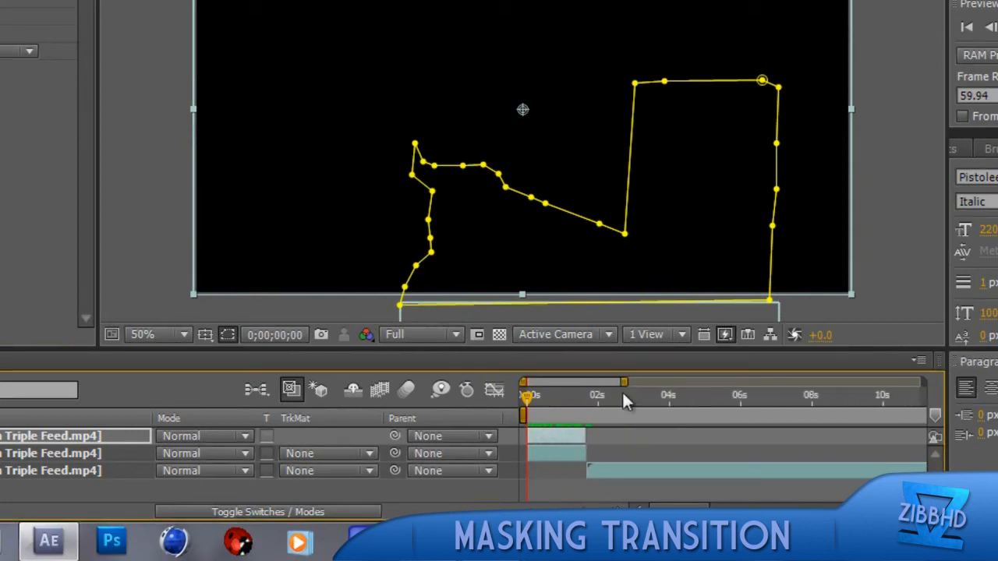
pyautogui.moveTo(858, 109)
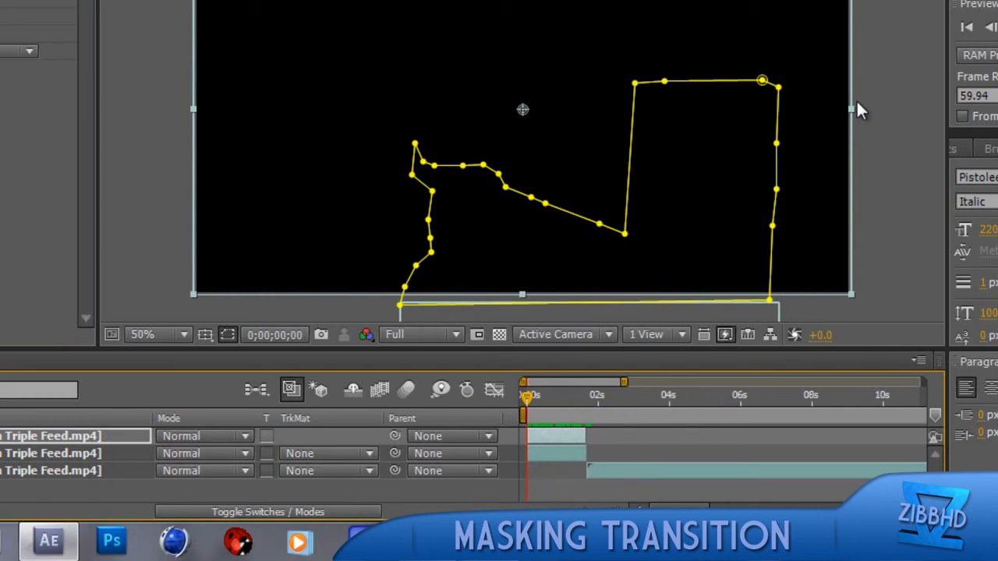
pyautogui.moveTo(322, 245)
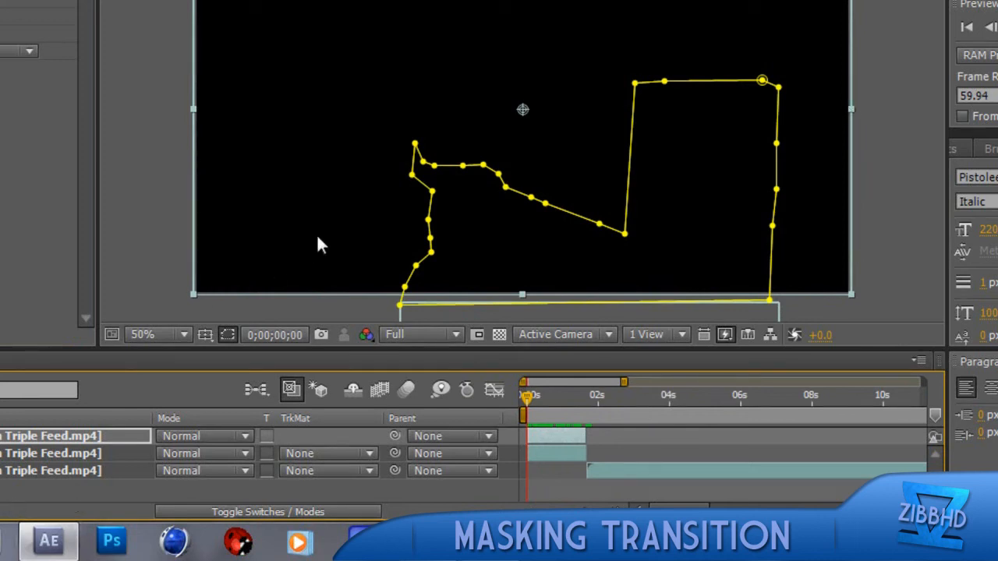